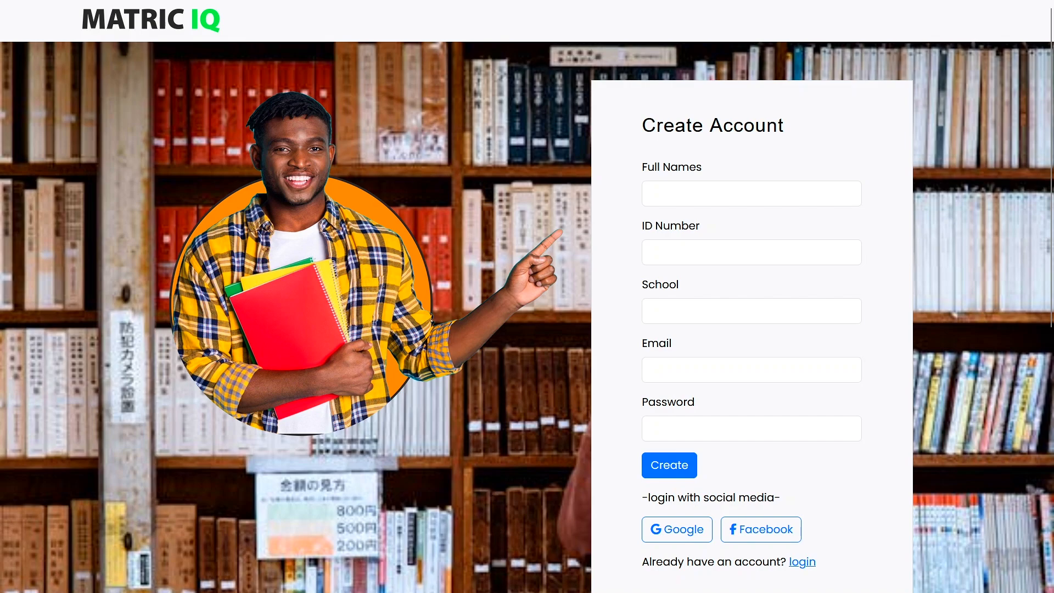
pyautogui.moveTo(390, 572)
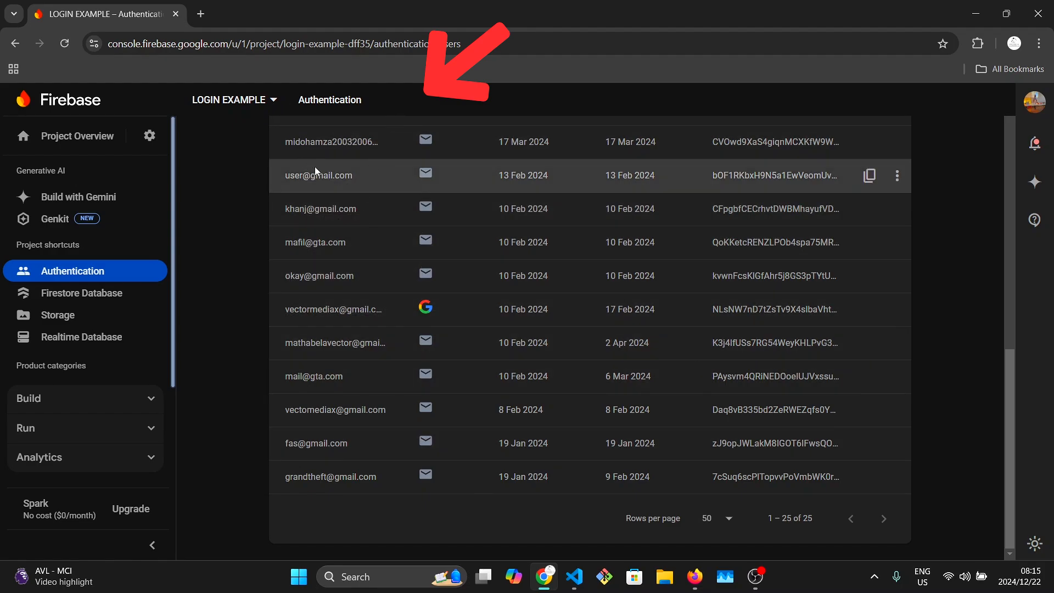
pyautogui.moveTo(82, 292)
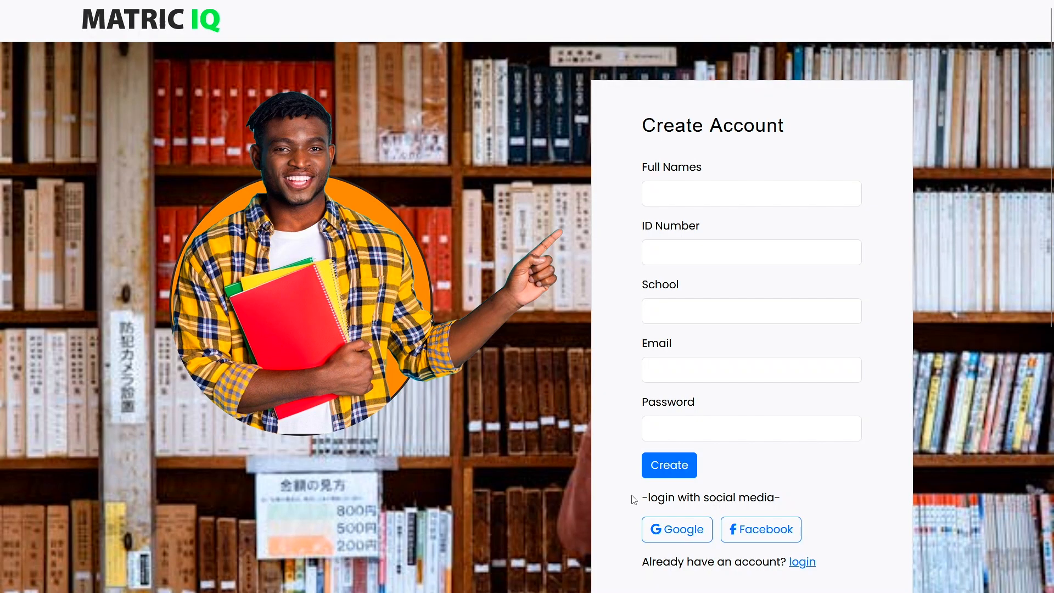
pyautogui.moveTo(802, 563)
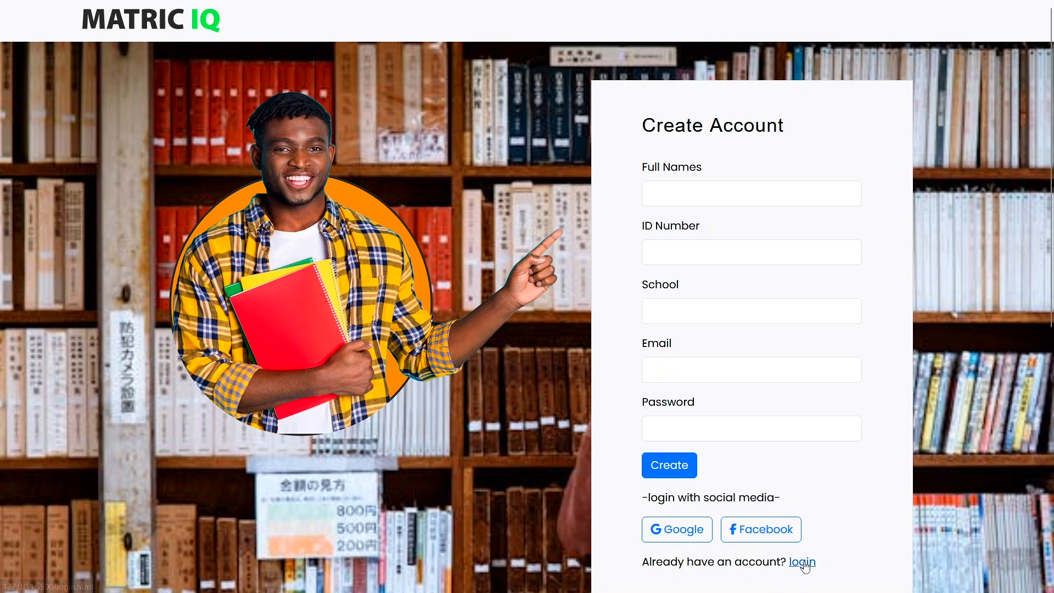
# - Follow the 'login' link under 'Already have an account?' from the Create Account form
pyautogui.click(802, 562)
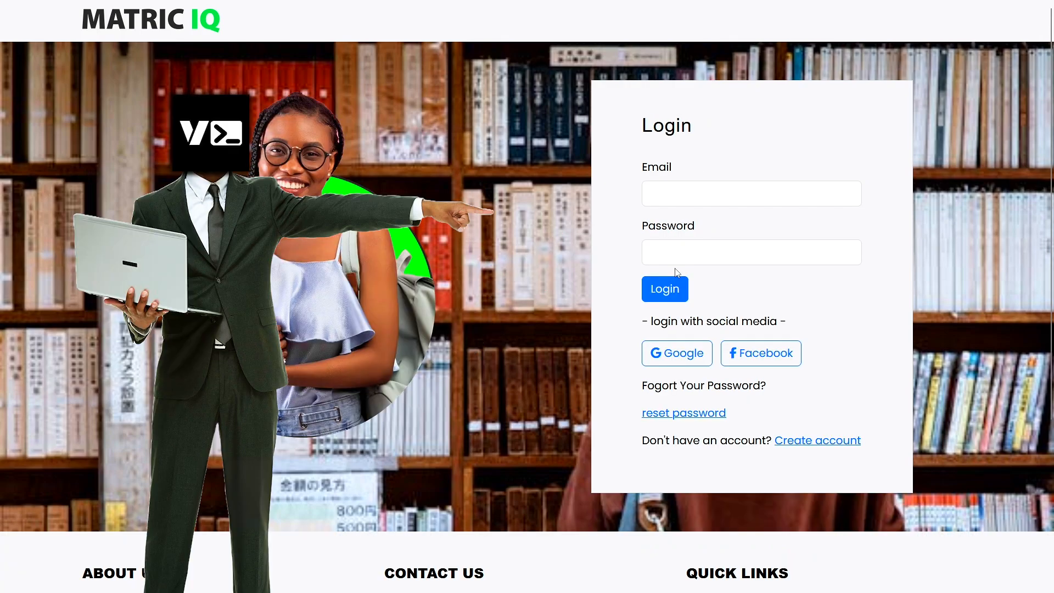
pyautogui.click(751, 194)
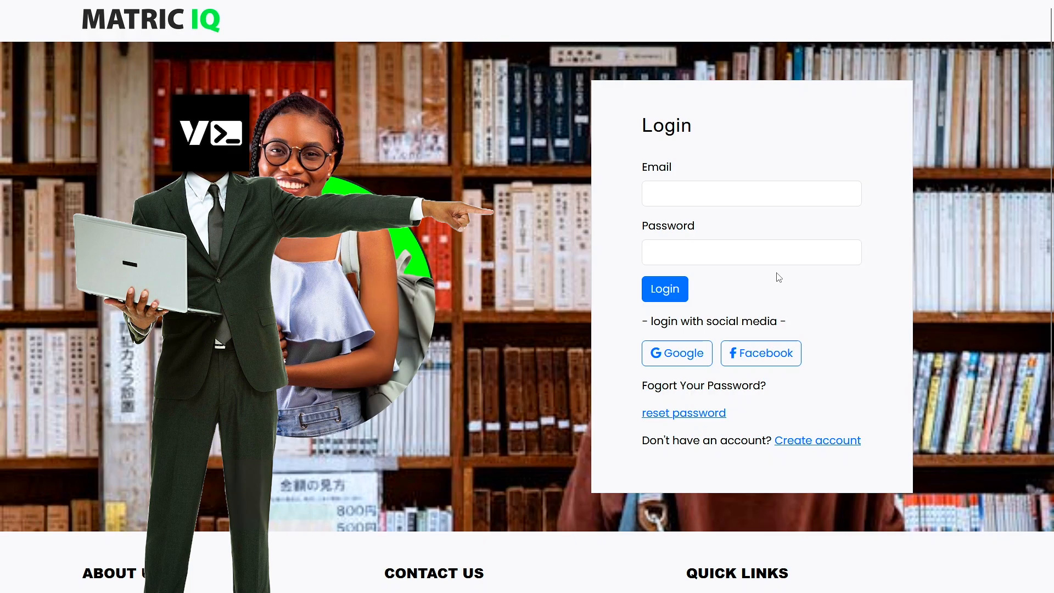
pyautogui.click(751, 252)
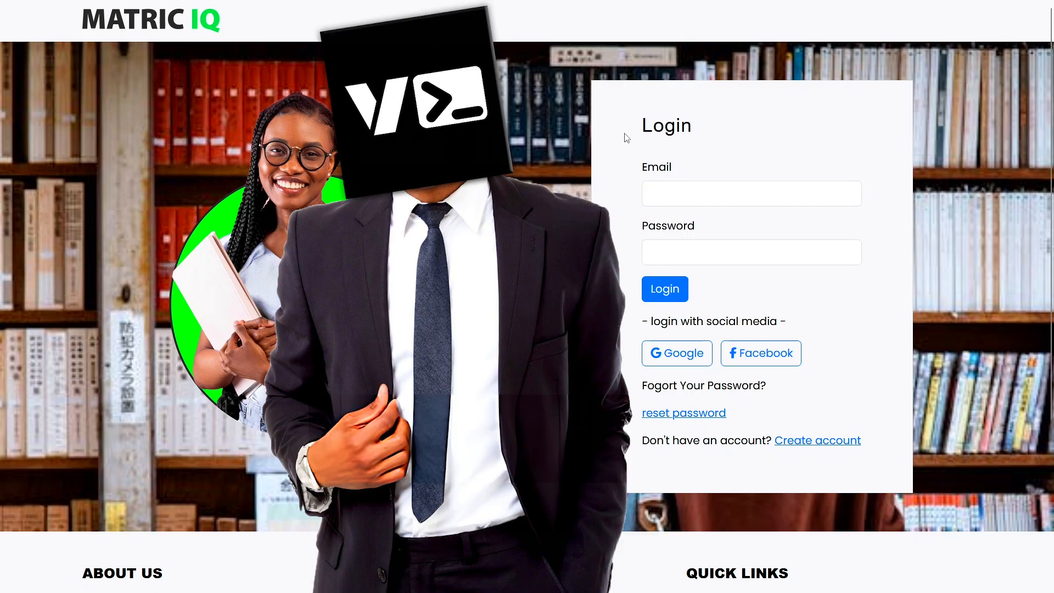
pyautogui.click(664, 289)
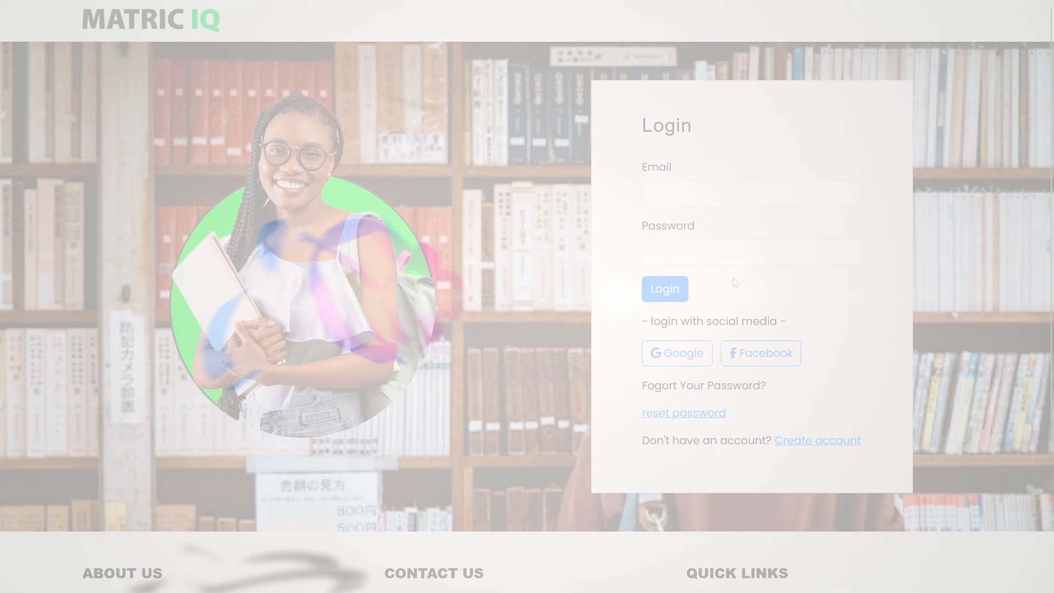
pyautogui.click(573, 575)
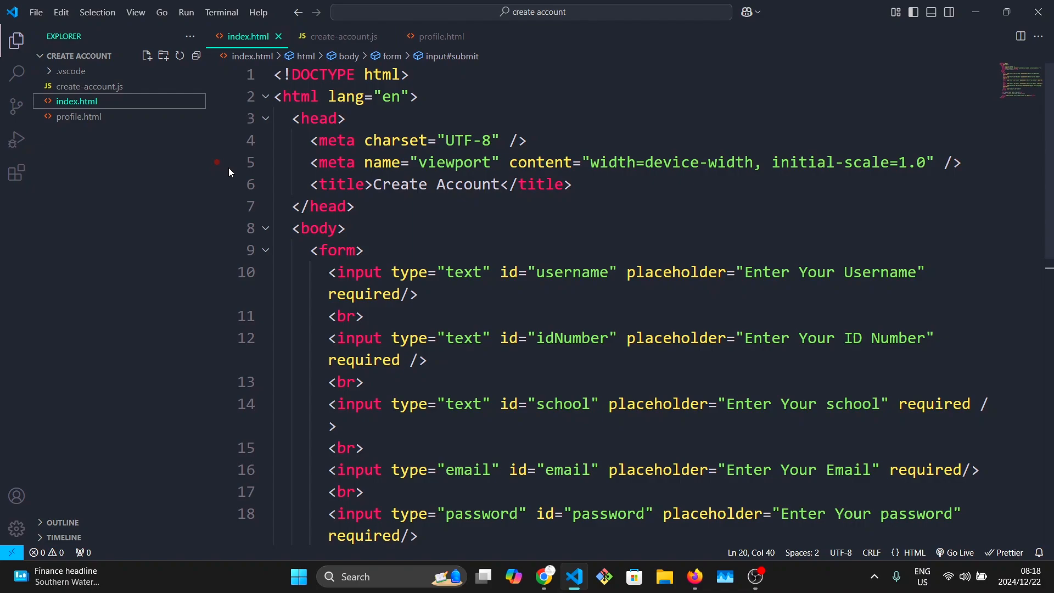
pyautogui.moveTo(97, 133)
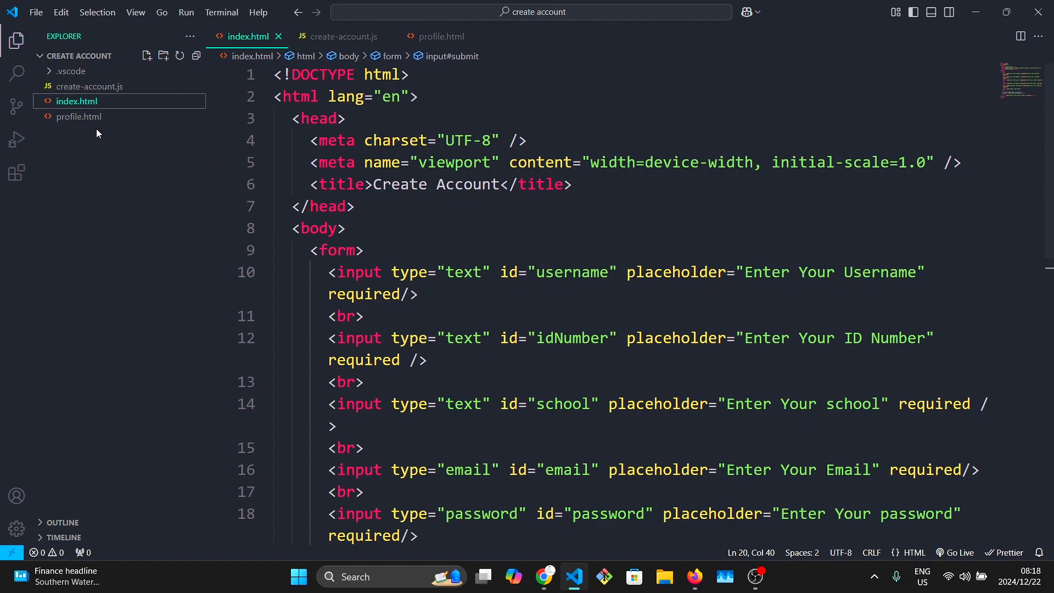
# - Scroll through the index.html sign-up markup, then open and scroll create-account.js
pyautogui.scroll(-3)
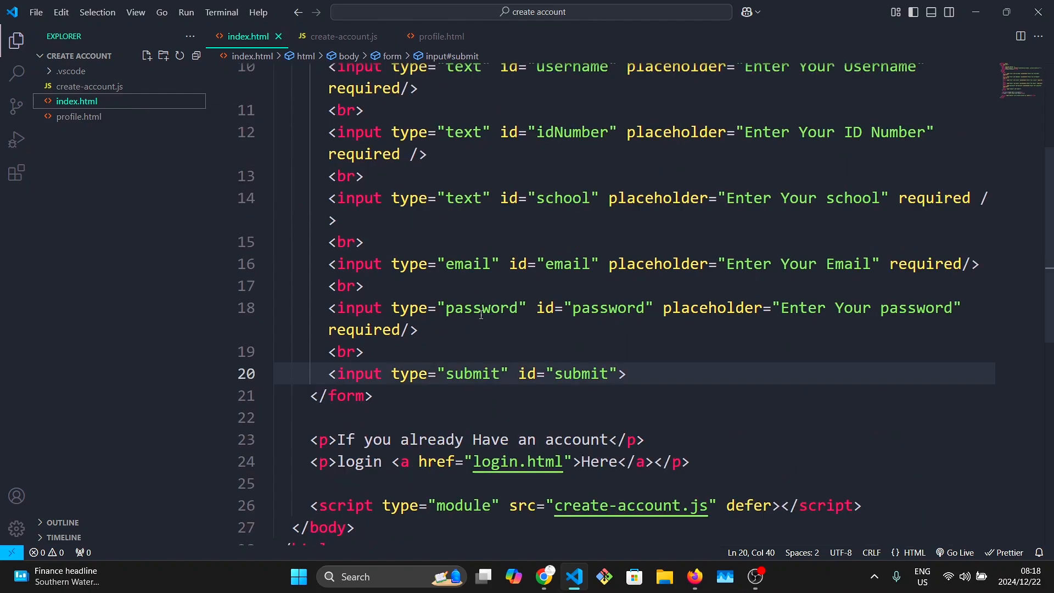
pyautogui.scroll(3)
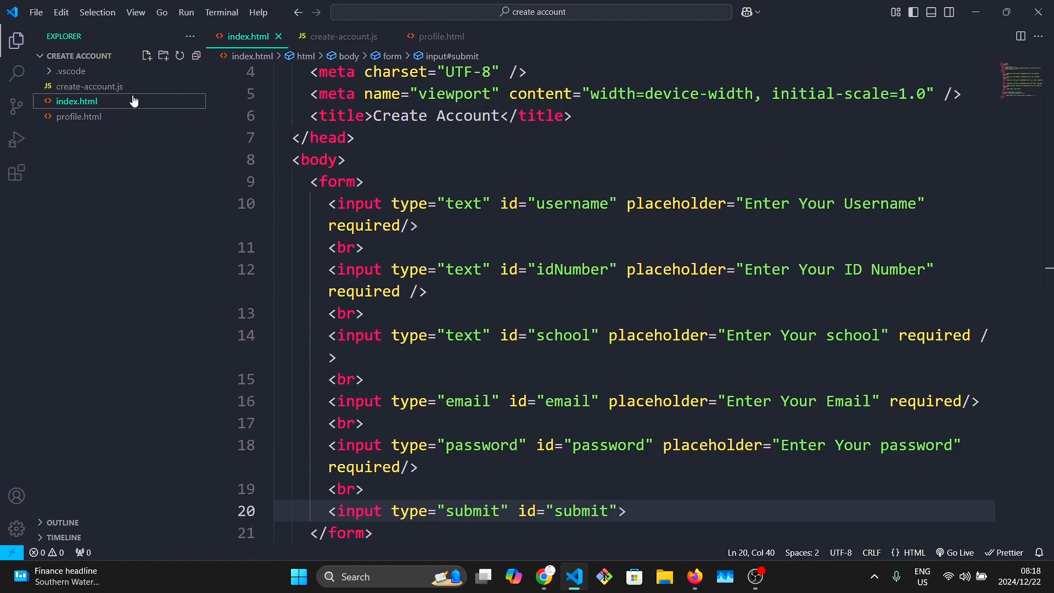
pyautogui.click(342, 36)
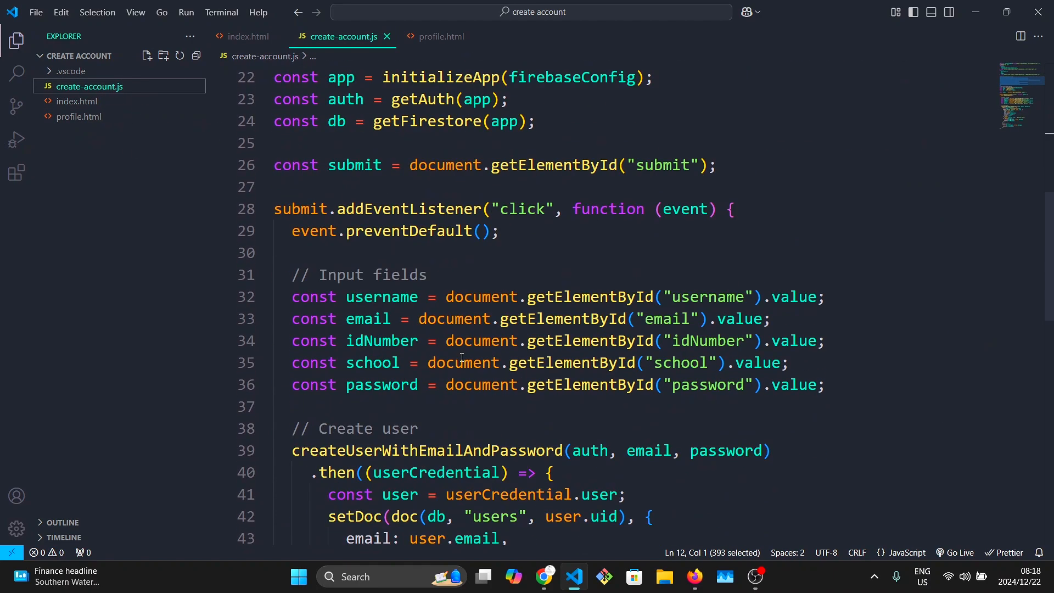
pyautogui.scroll(-3)
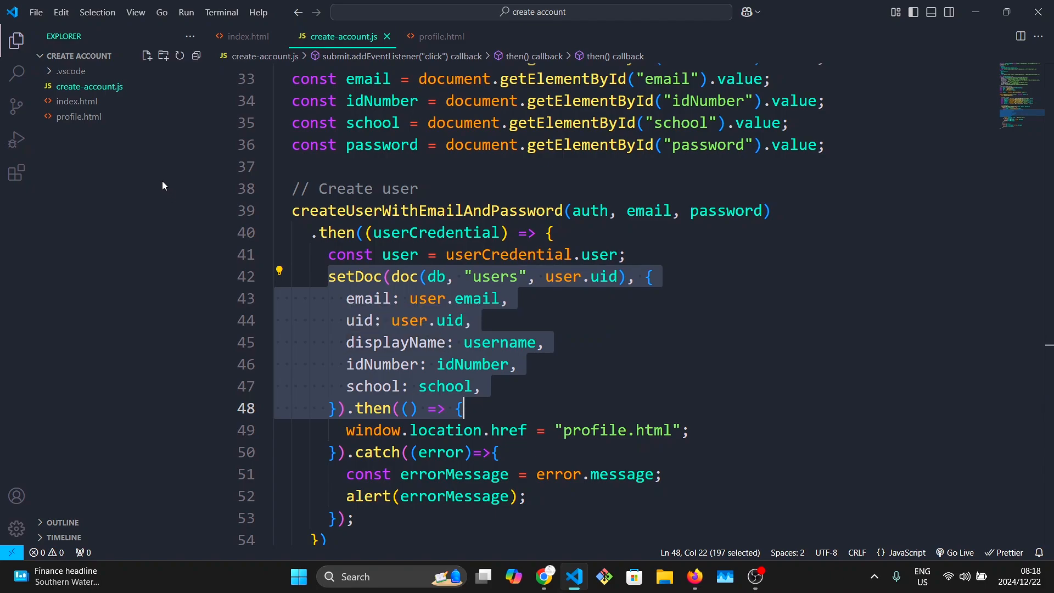
# - Recheck index.html, then return to create-account.js and scroll up to its Firebase config
pyautogui.click(77, 101)
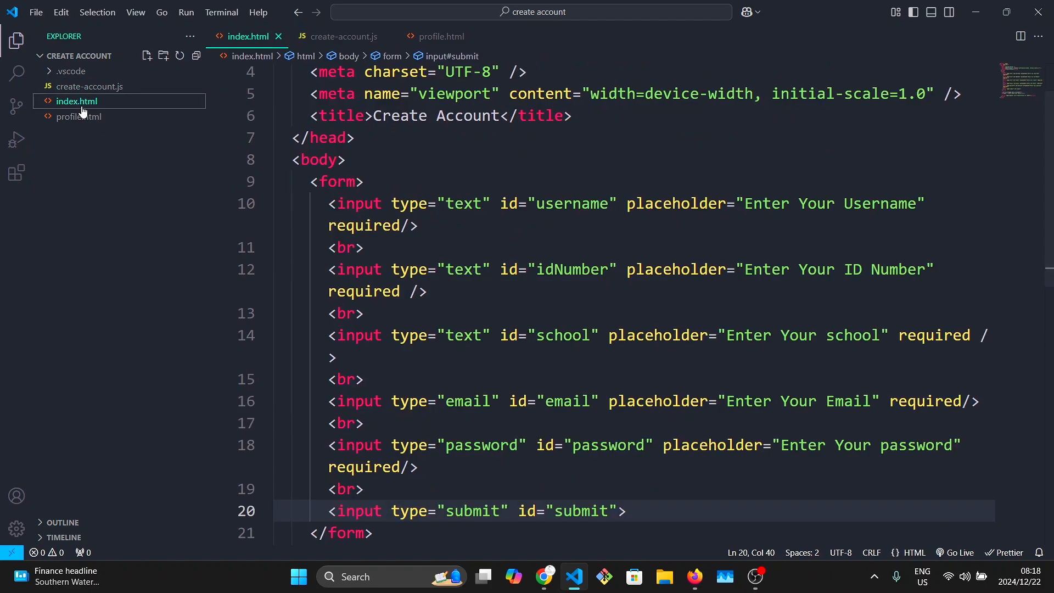
pyautogui.scroll(-3)
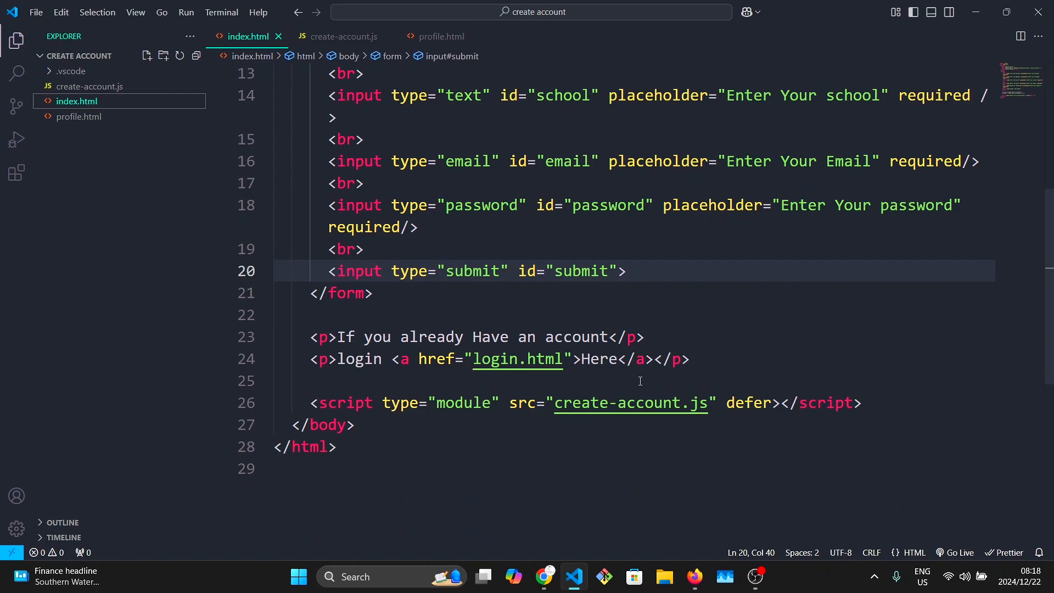
pyautogui.click(88, 87)
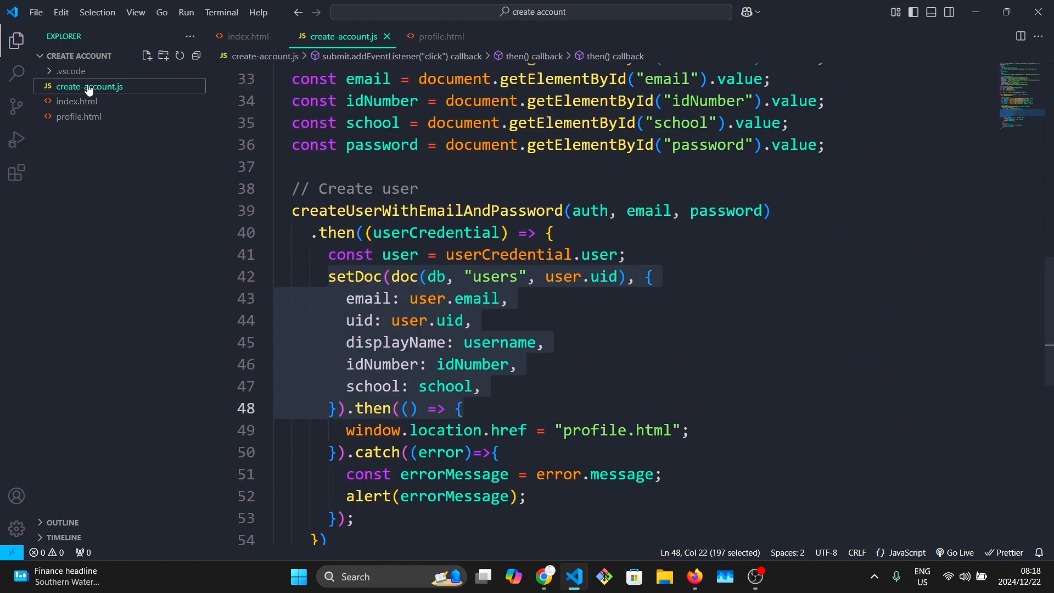
pyautogui.scroll(3)
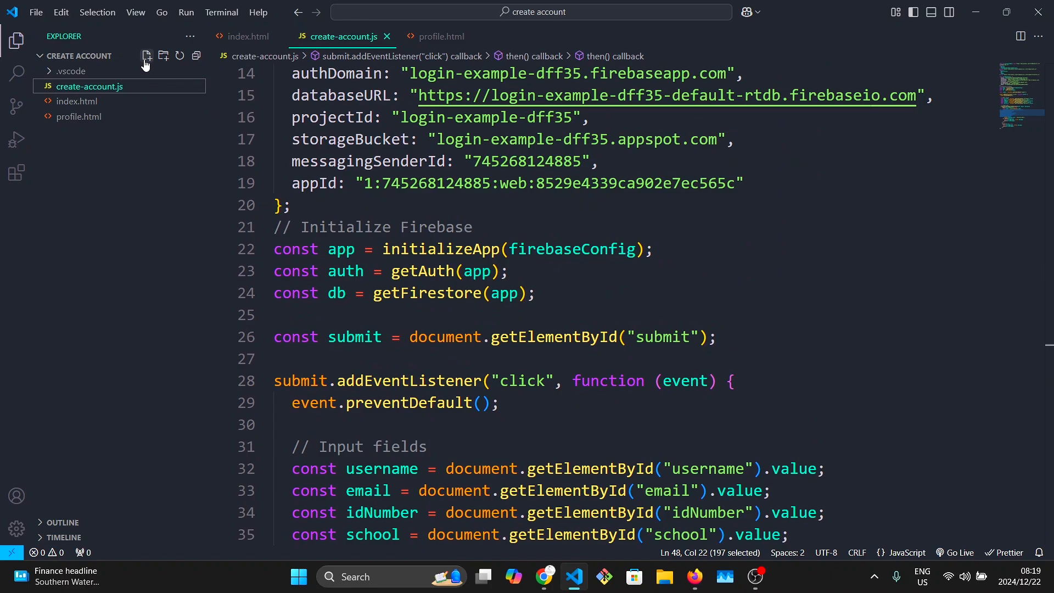
# - Create login.html from index.html with email, password and a 'Create account Here' link to index.html
pyautogui.click(145, 56)
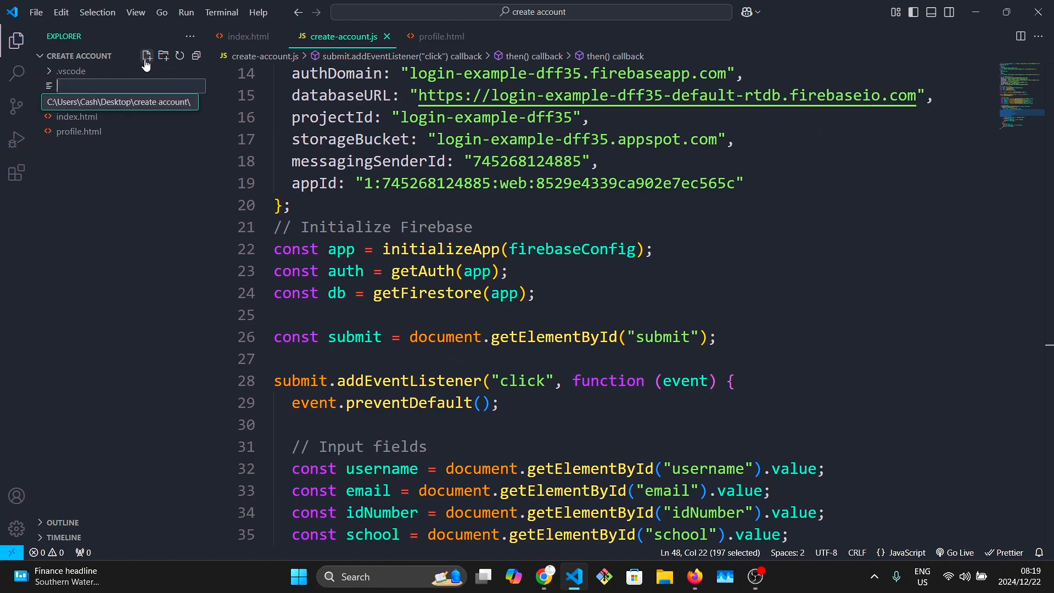
pyautogui.write('login.')
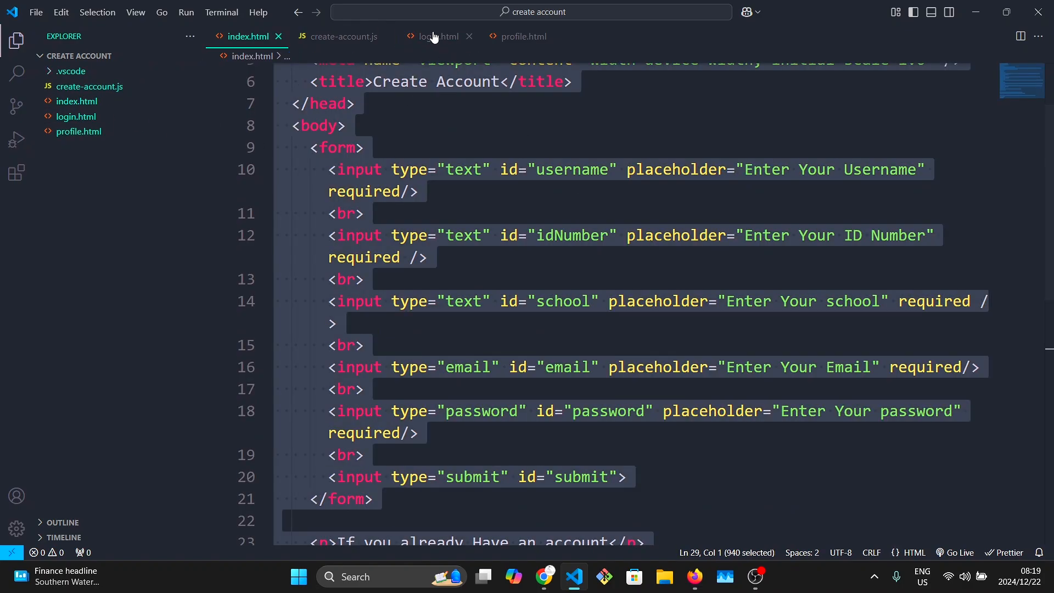
pyautogui.click(435, 36)
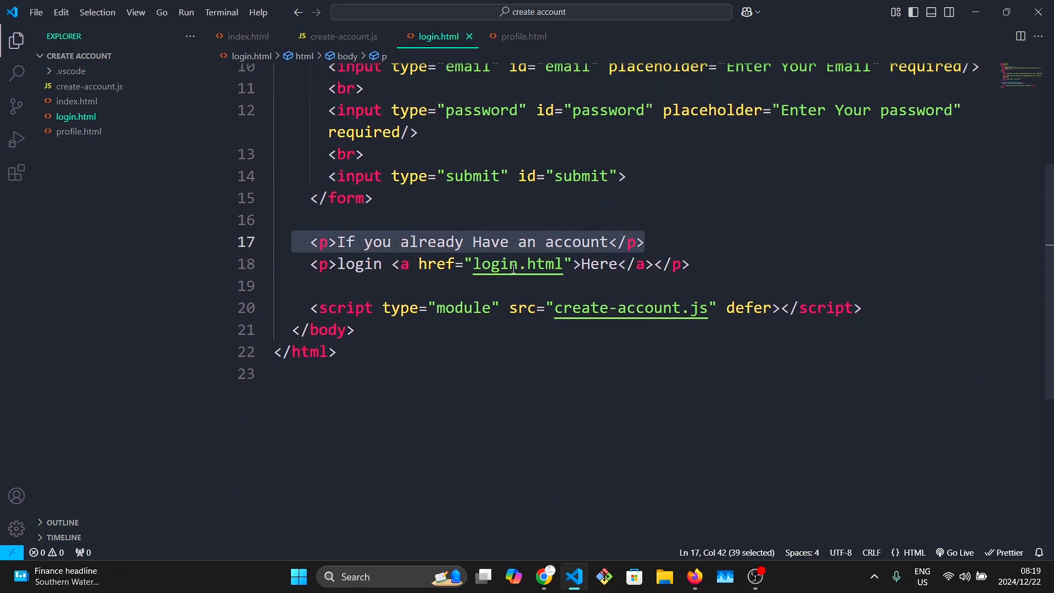
pyautogui.click(384, 264)
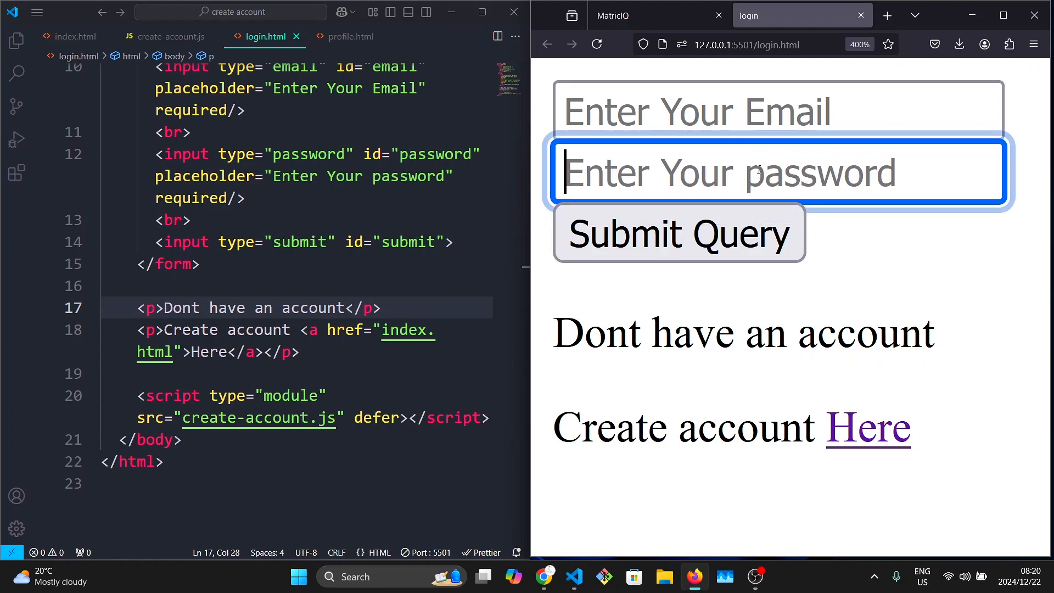
pyautogui.moveTo(758, 261)
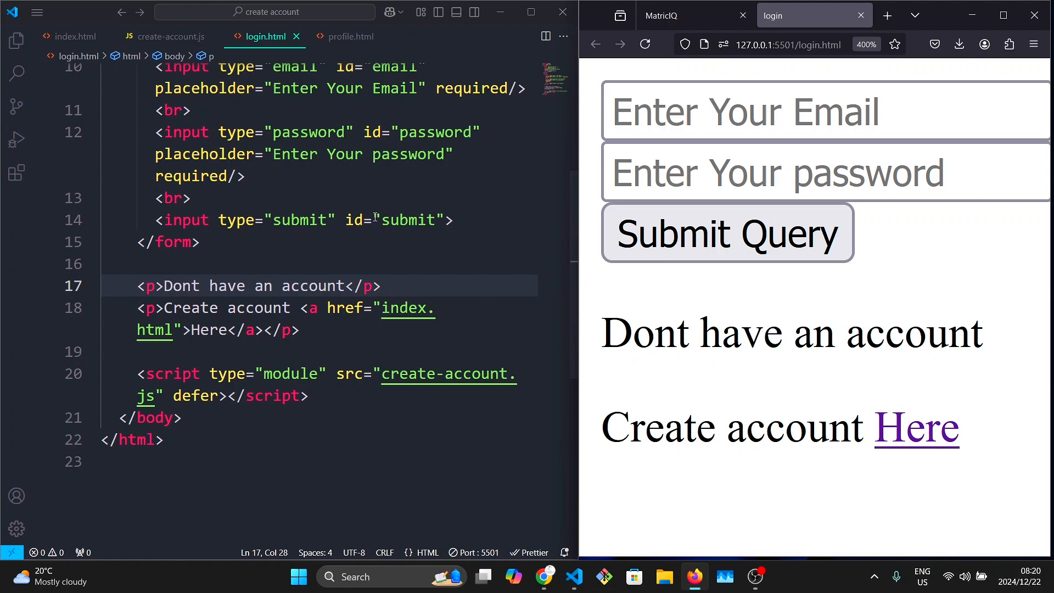
# - Replace id="submit" with id="login" on the submit button at line 14 of login.html
pyautogui.click(434, 219)
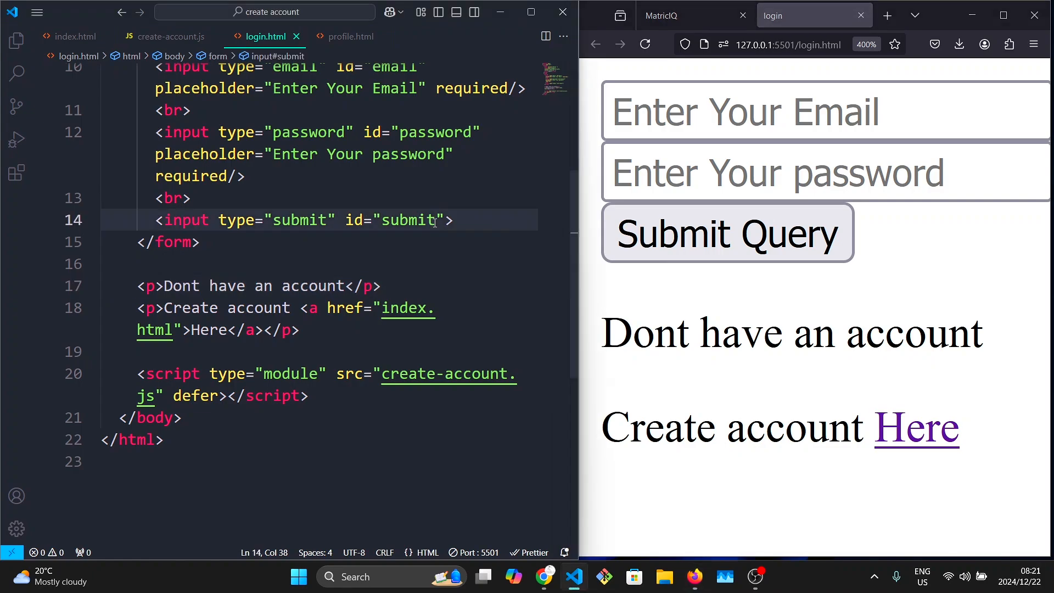
pyautogui.write('login')
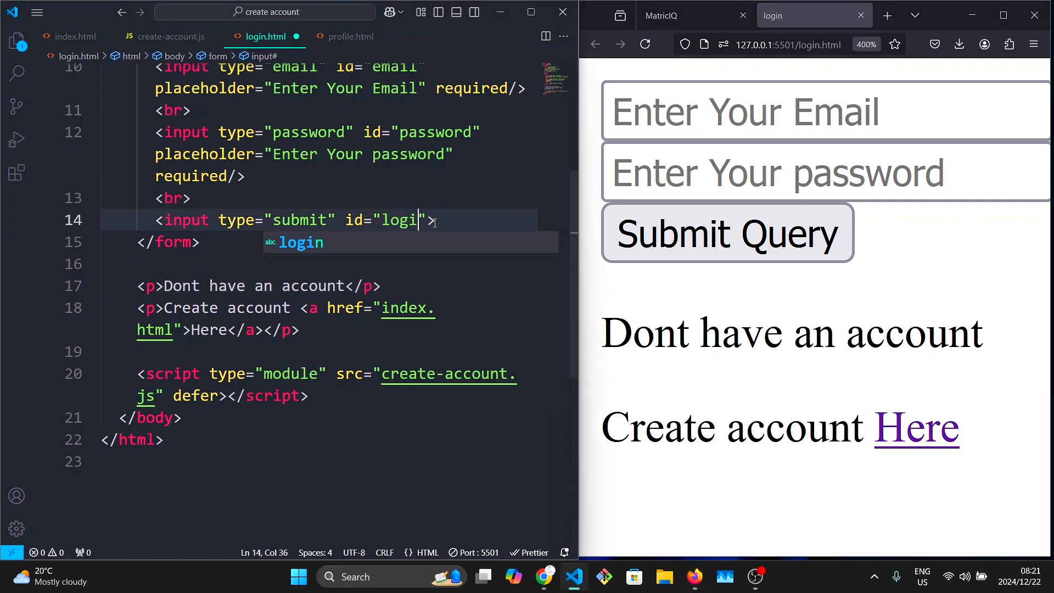
pyautogui.write('n')
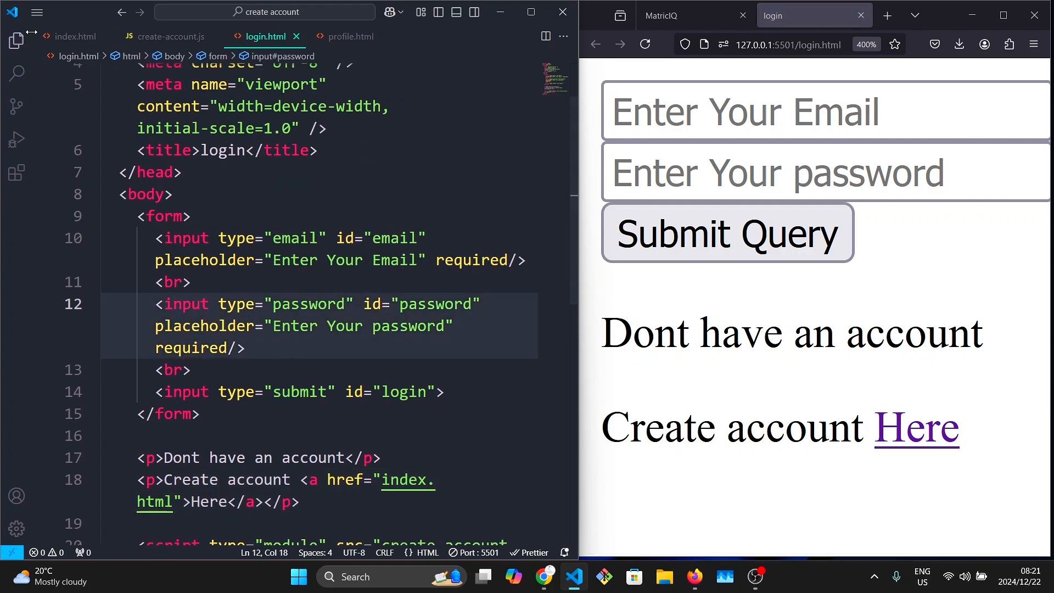
# - Create a new empty login.js file in the project folder
pyautogui.click(16, 40)
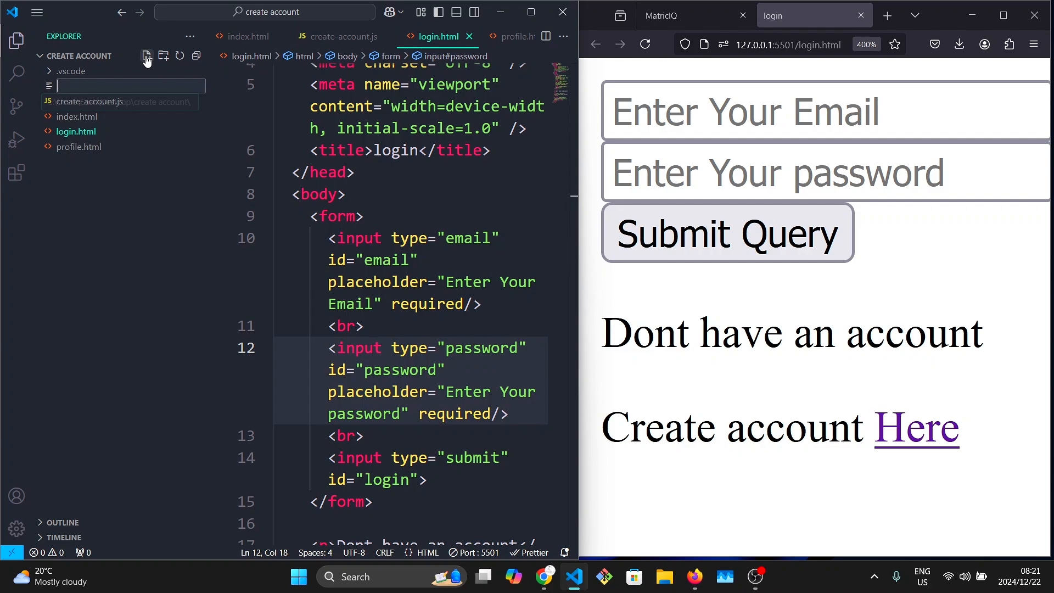
pyautogui.write('login')
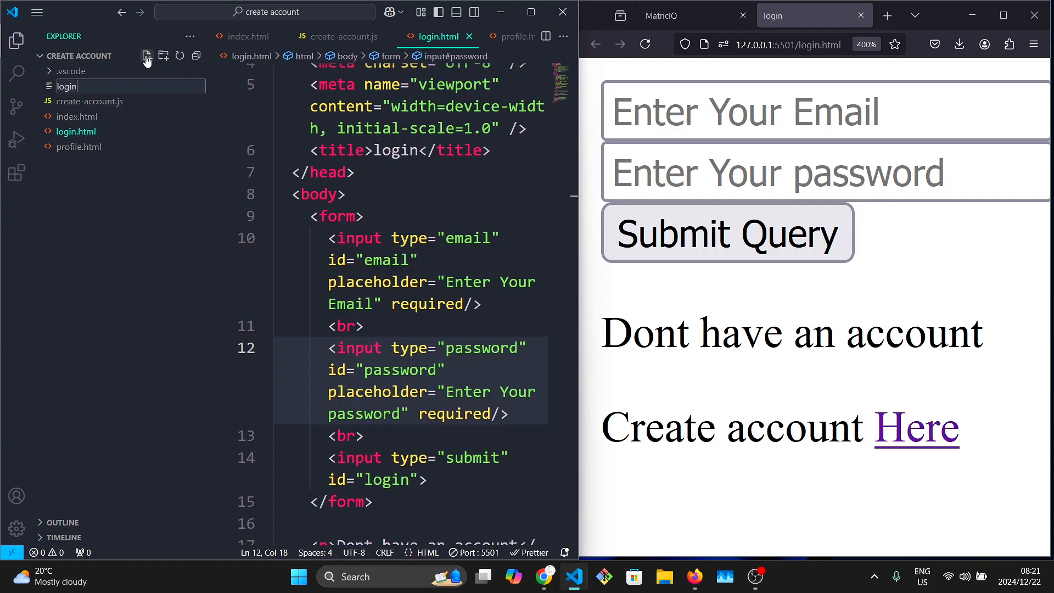
pyautogui.press('Enter')
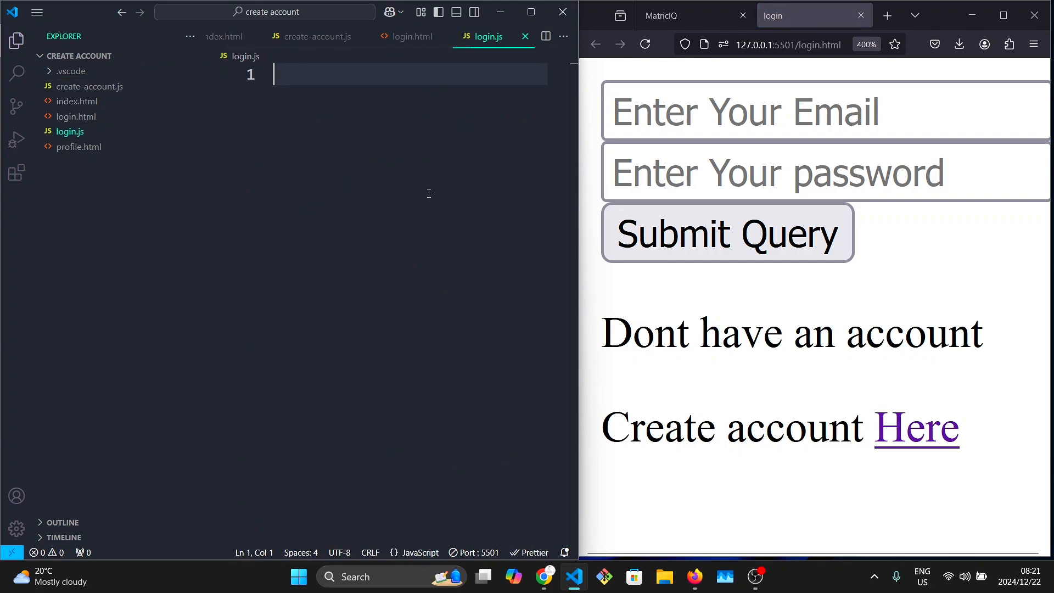
pyautogui.moveTo(415, 40)
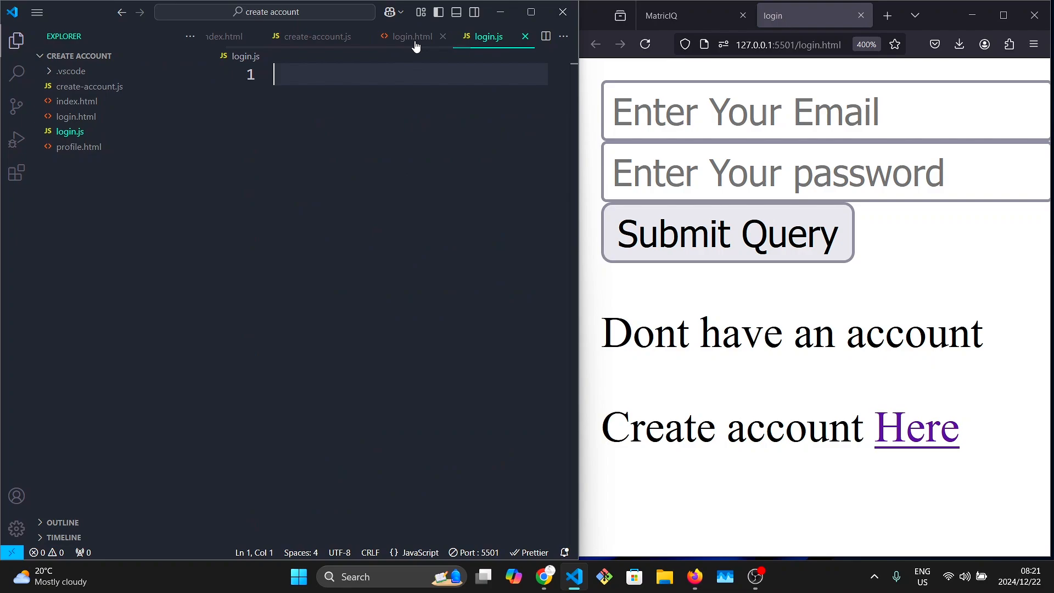
# - Point the module script tag at the bottom of login.html to src="login.js"
pyautogui.click(411, 37)
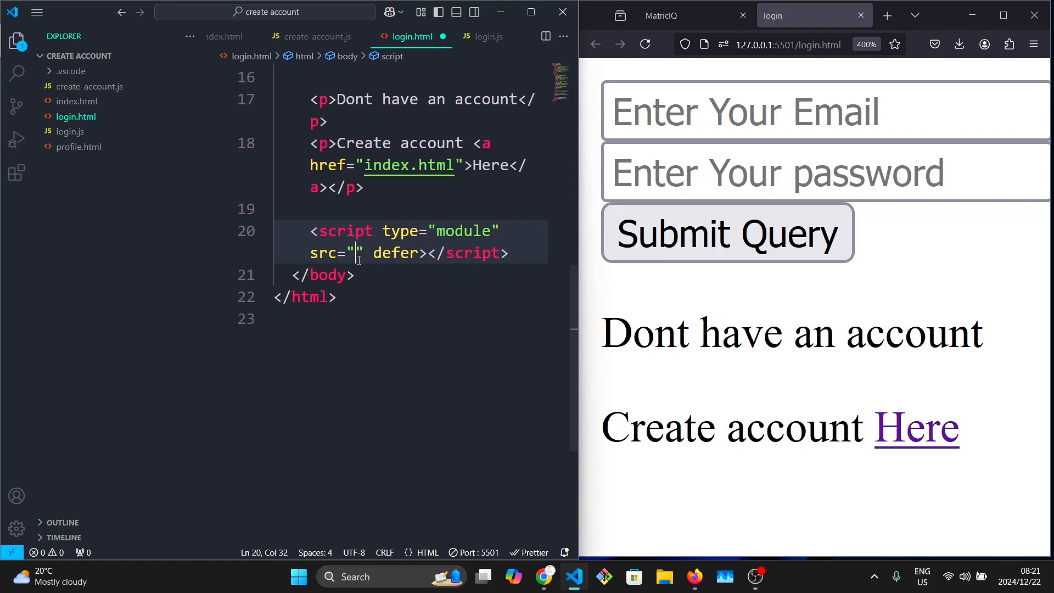
pyautogui.write('login.js')
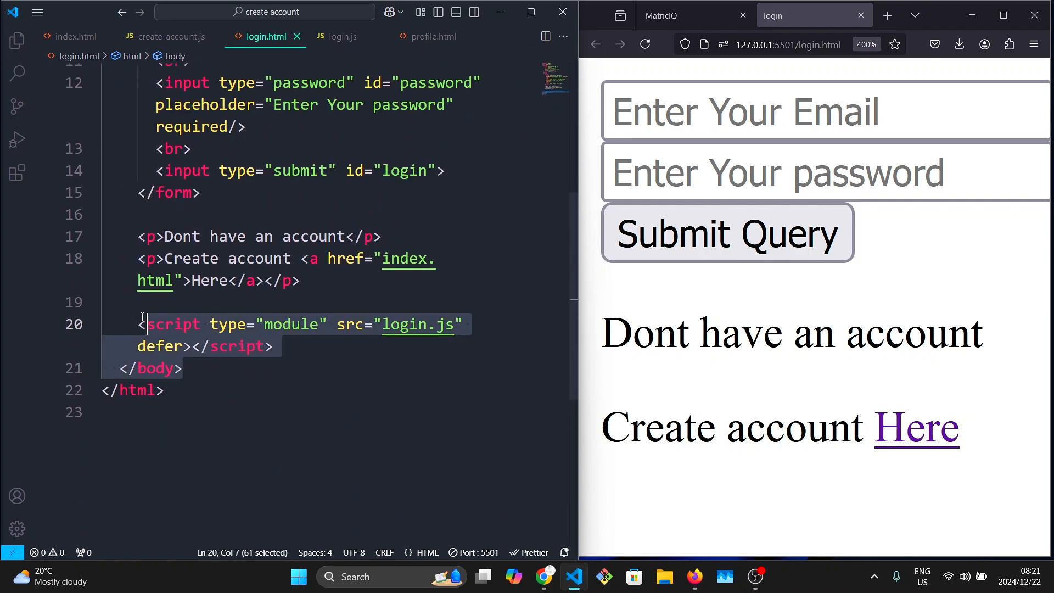
pyautogui.click(342, 36)
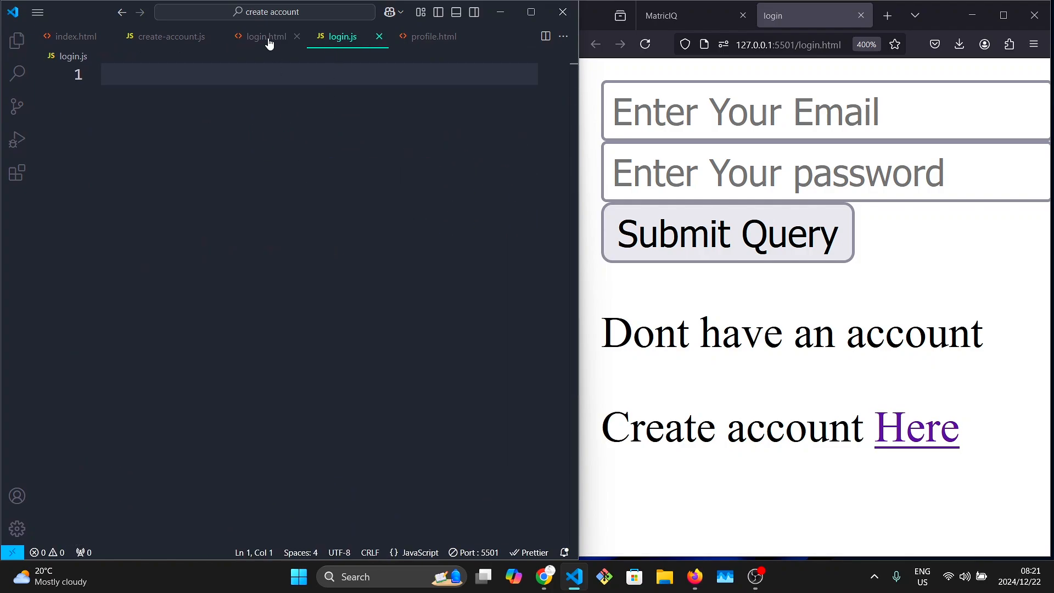
pyautogui.click(264, 36)
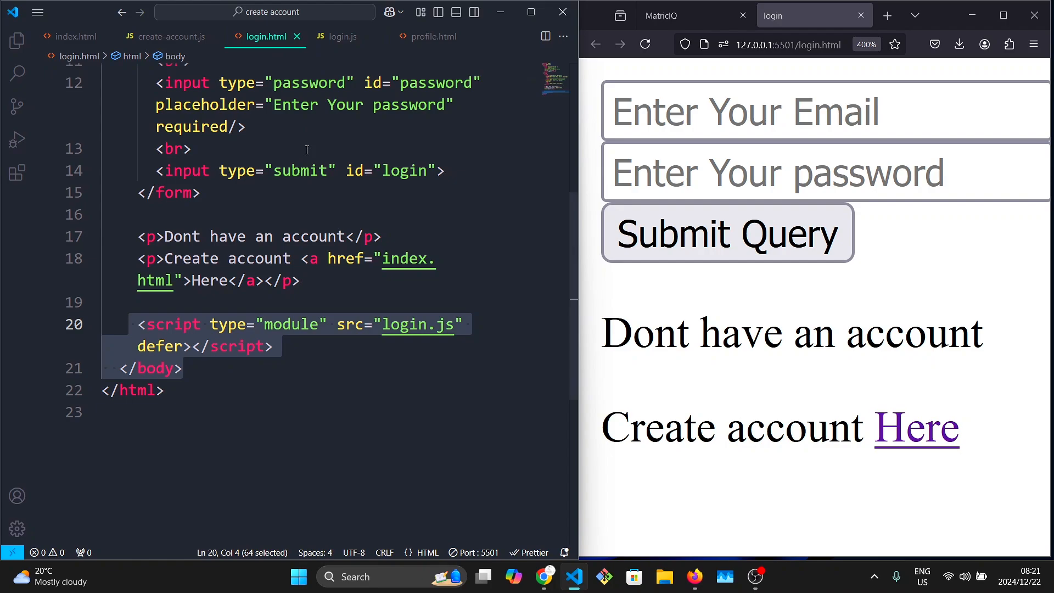
pyautogui.click(342, 37)
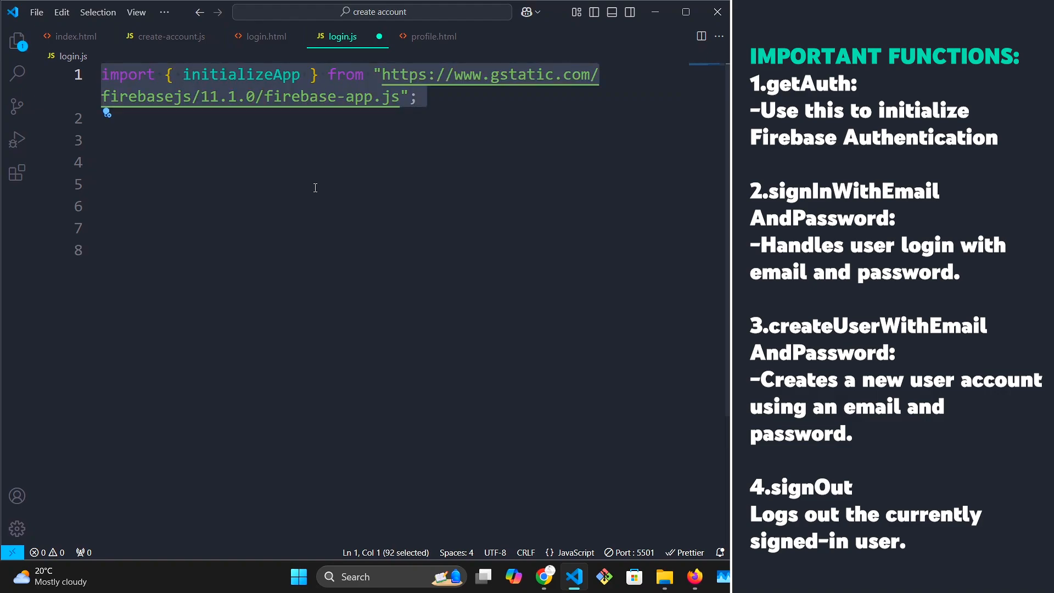
# - Add the Firebase app and auth imports, and copy firebaseConfig from create-account.js into login.js
pyautogui.click(348, 96)
pyautogui.write('import { getAuth,signInWithEmailAndPassword } from "https://www.gstatic.com/firebasejs/11.1.0/firebase-auth.js";')
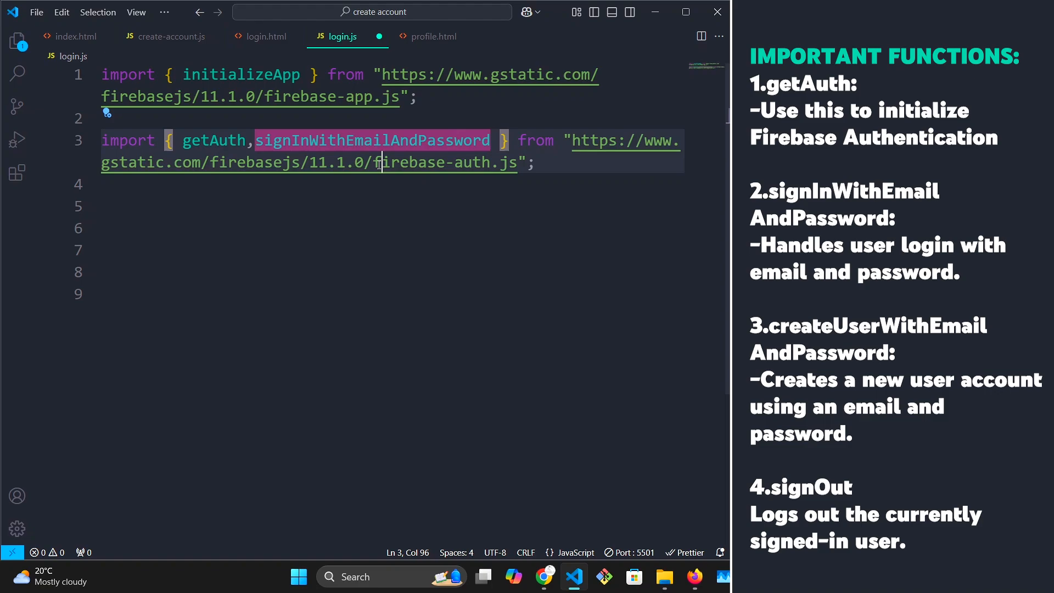
pyautogui.click(474, 257)
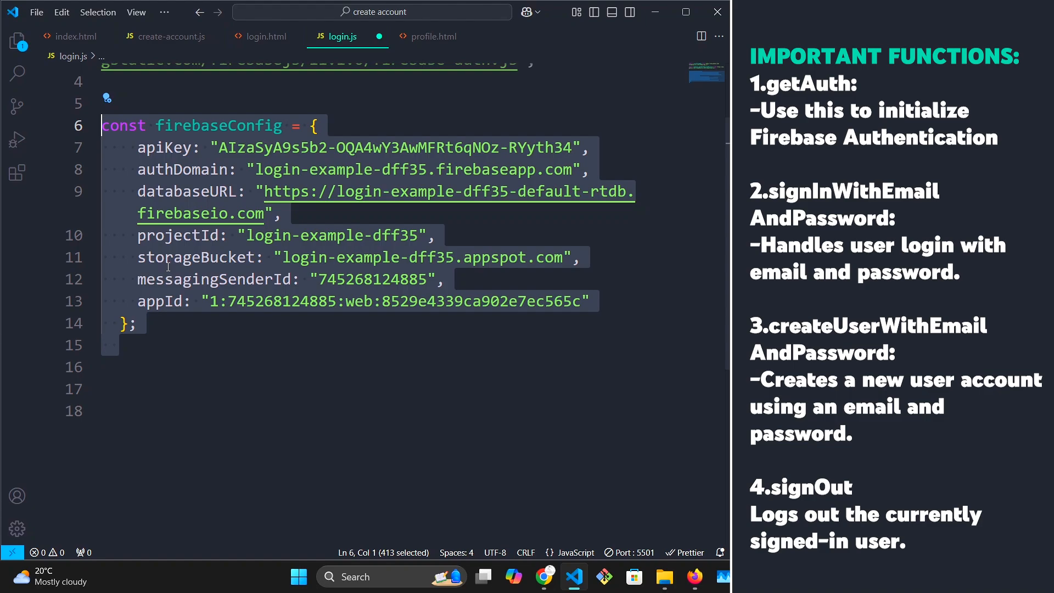
pyautogui.moveTo(154, 317)
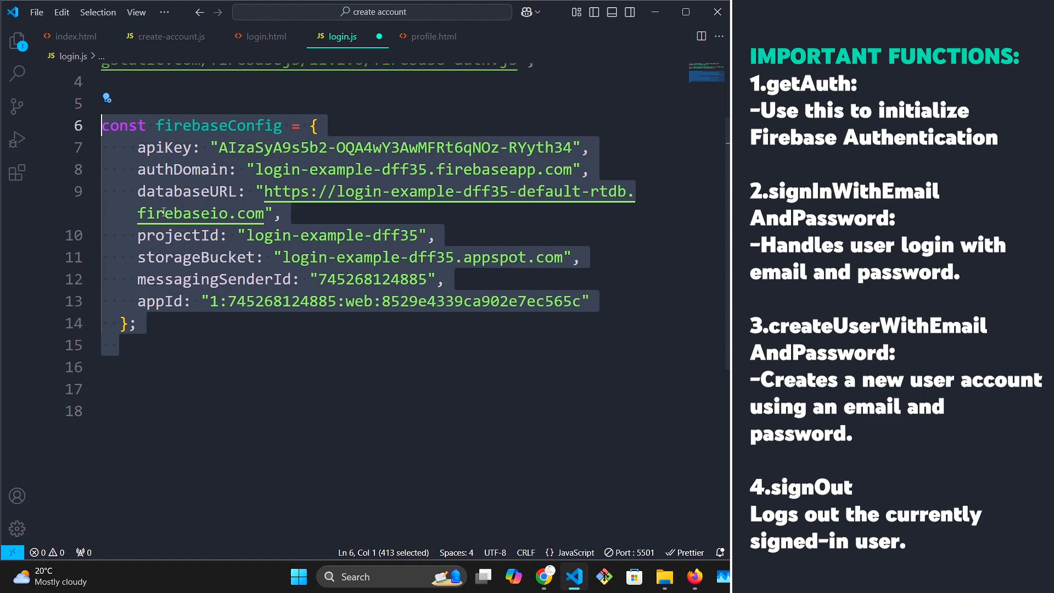
pyautogui.click(167, 36)
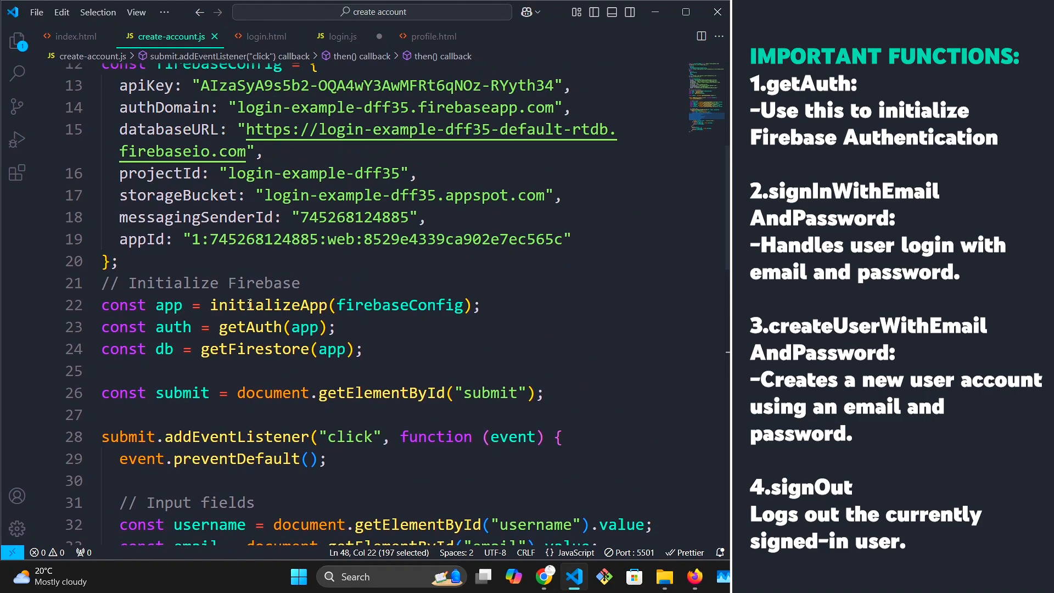
pyautogui.scroll(3)
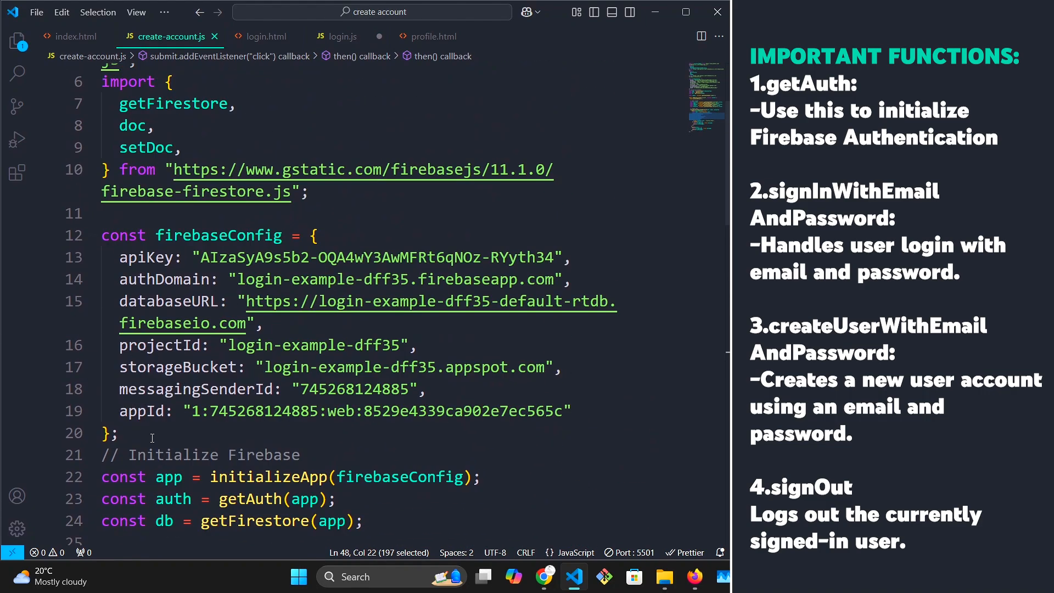
pyautogui.click(342, 36)
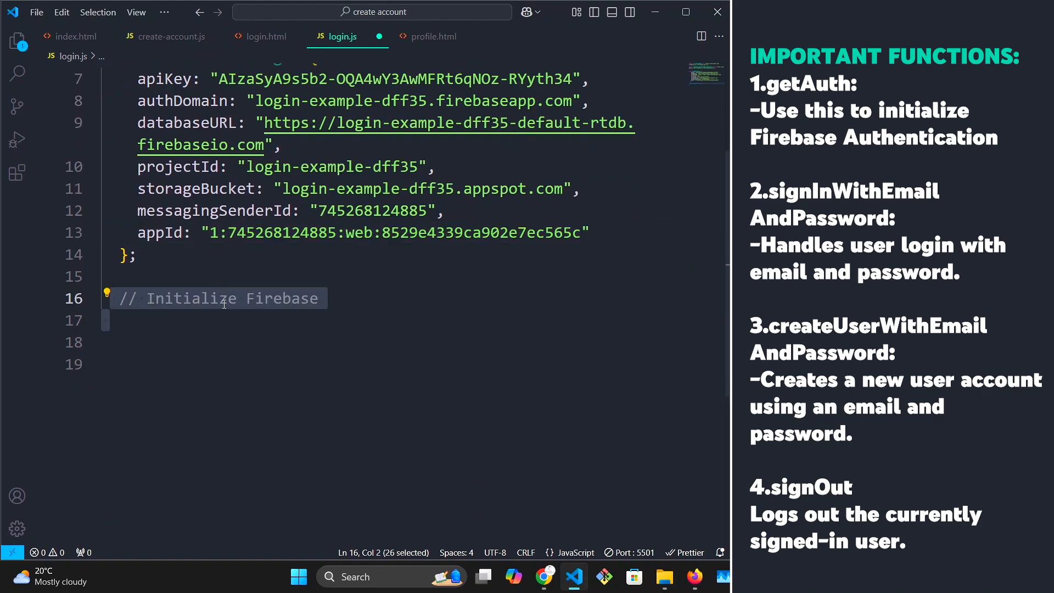
# - Initialize the app with const app = initializeApp(firebaseConfig) and the auth instance
pyautogui.write('const app = initializeApp(firebaseConfig);')
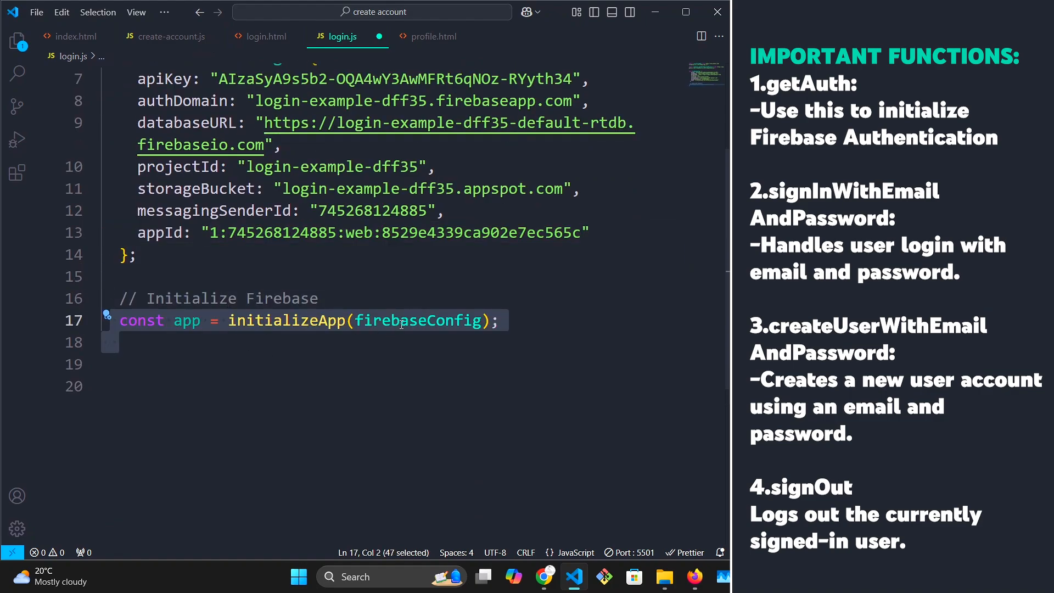
pyautogui.moveTo(419, 320)
pyautogui.write('const auth = getAuth(app);')
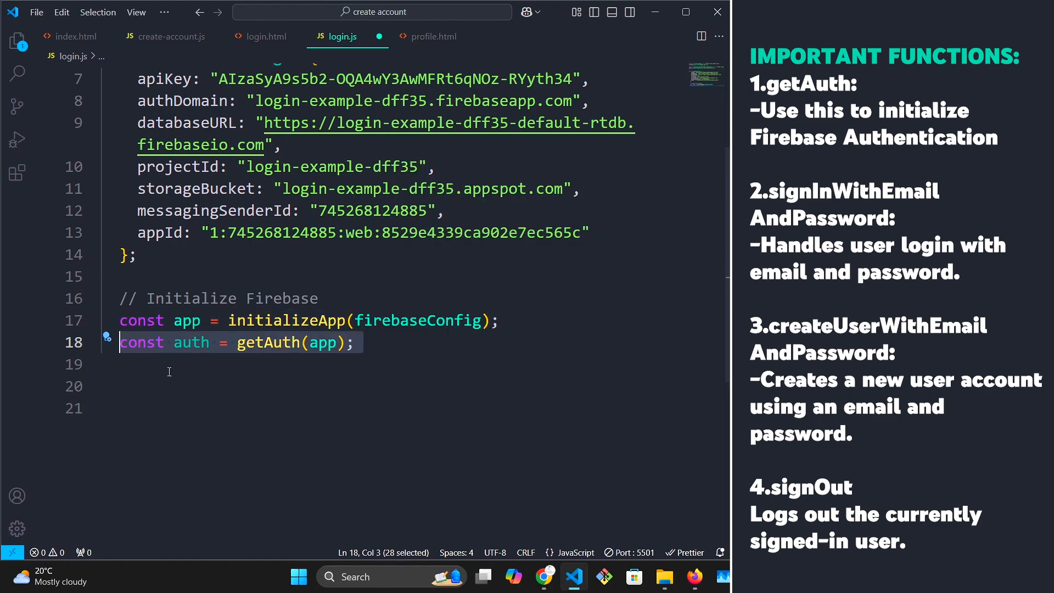
pyautogui.scroll(-3)
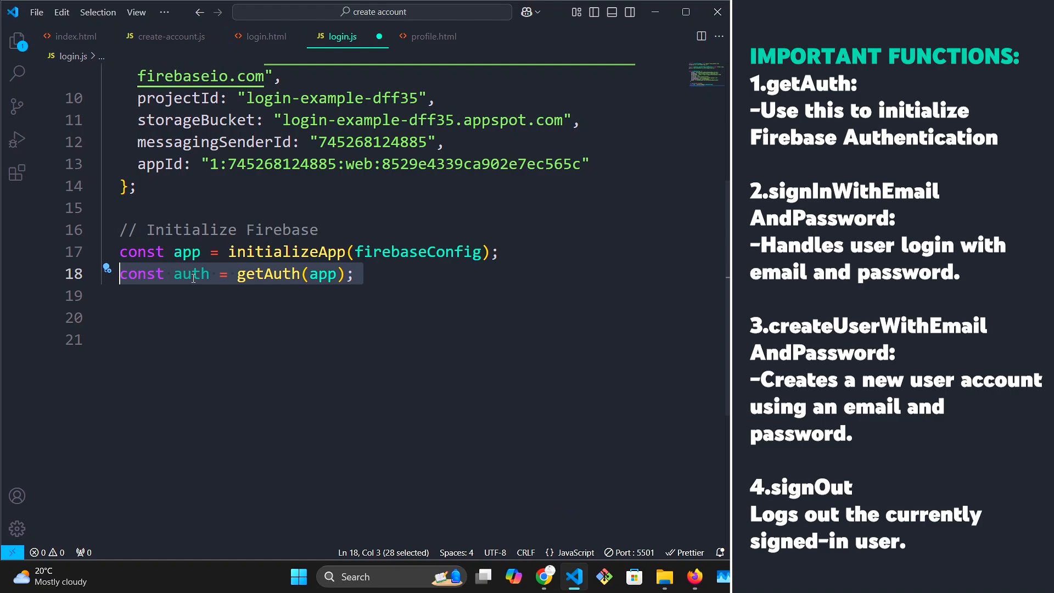
pyautogui.click(323, 273)
pyautogui.write('const login = document.getElementById("login");')
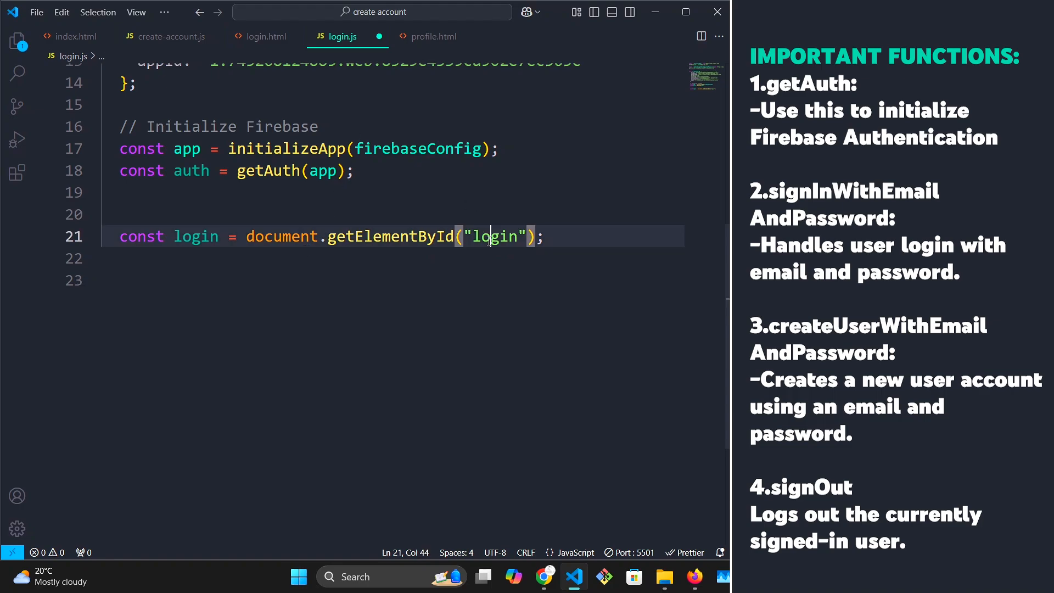
# - Confirm in login.html that the submit button's id is 'login'
pyautogui.click(264, 37)
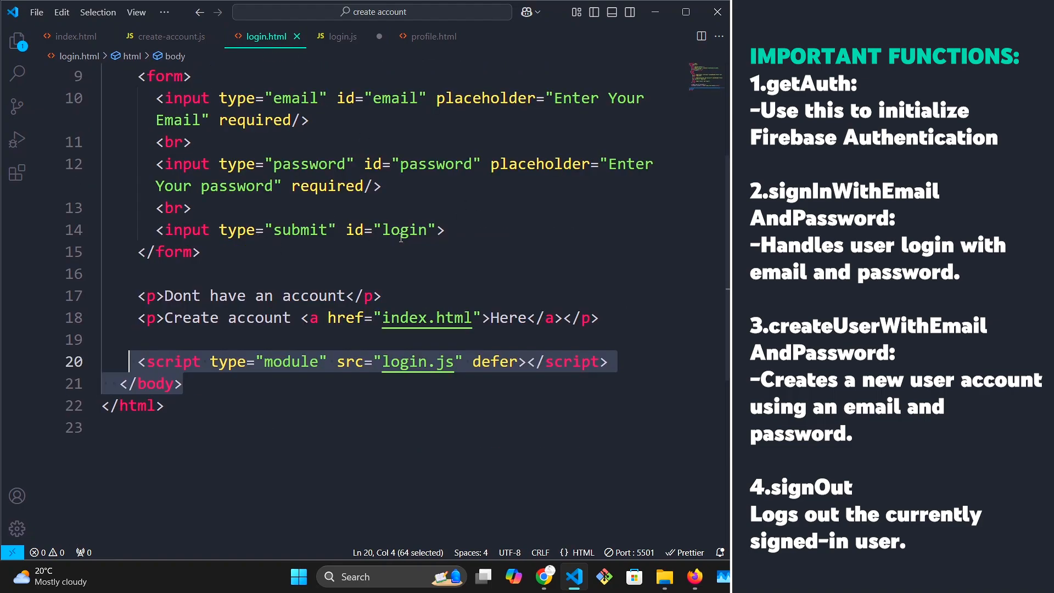
pyautogui.click(404, 230)
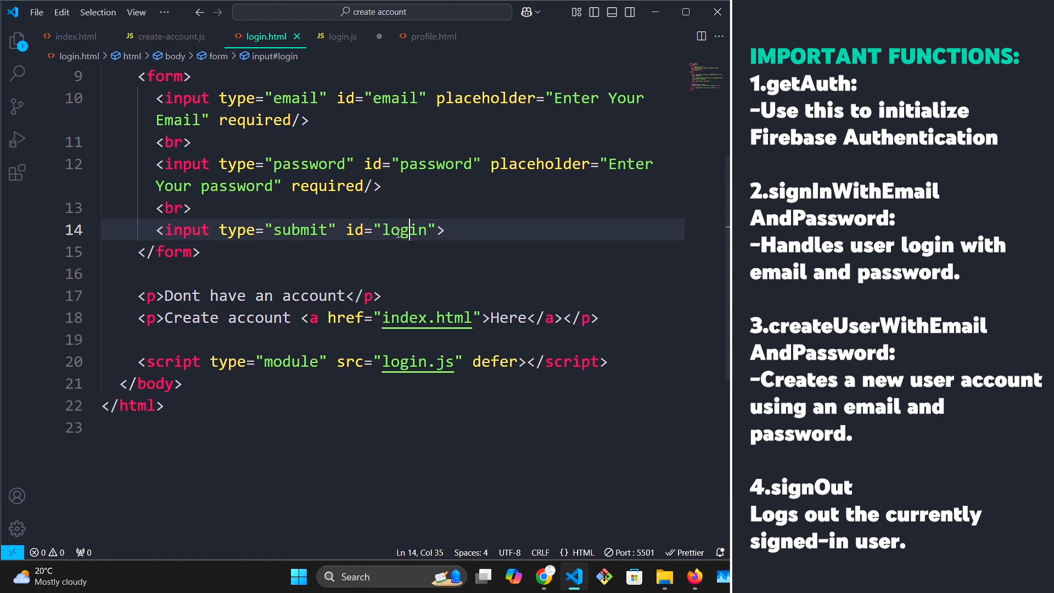
pyautogui.click(341, 36)
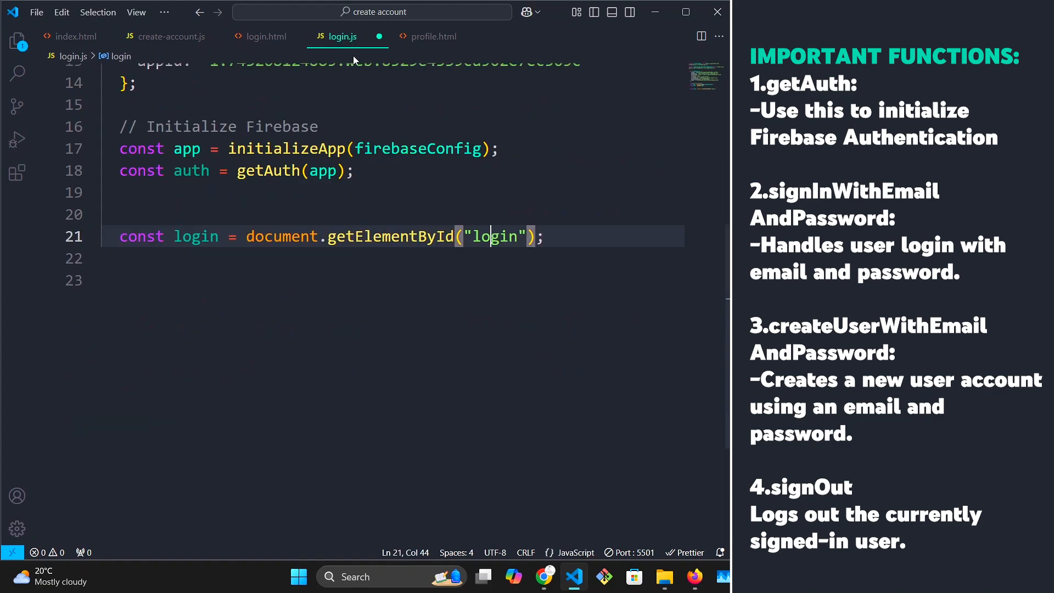
# - Add a login click listener calling event.preventDefault(), plus a '// Input fields for login' comment
pyautogui.write('login.addEventListener("click", function (event) {')
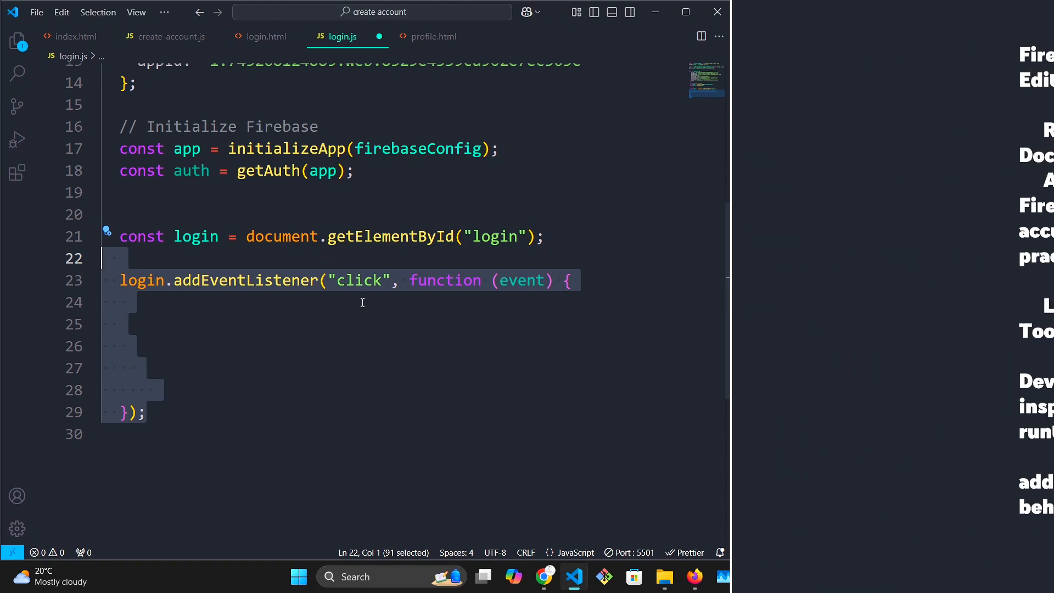
pyautogui.click(405, 280)
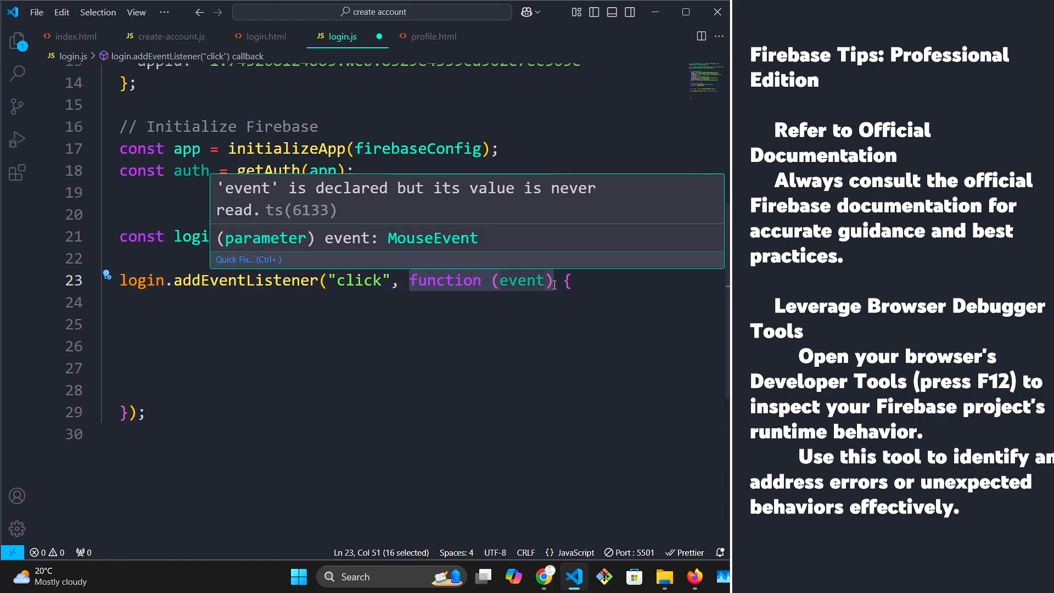
pyautogui.write('event.preventDefault();')
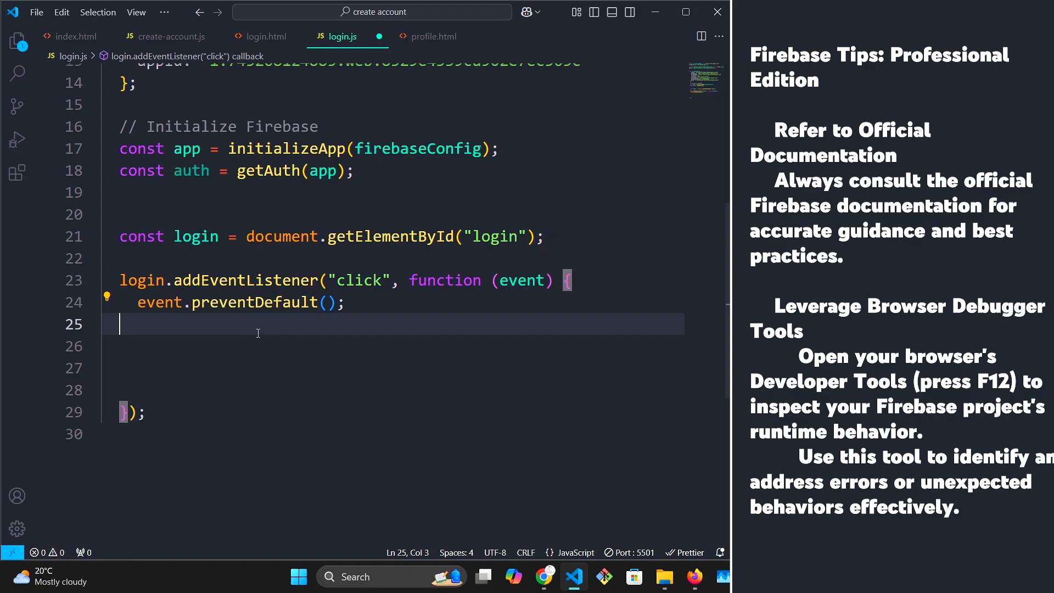
pyautogui.moveTo(354, 302)
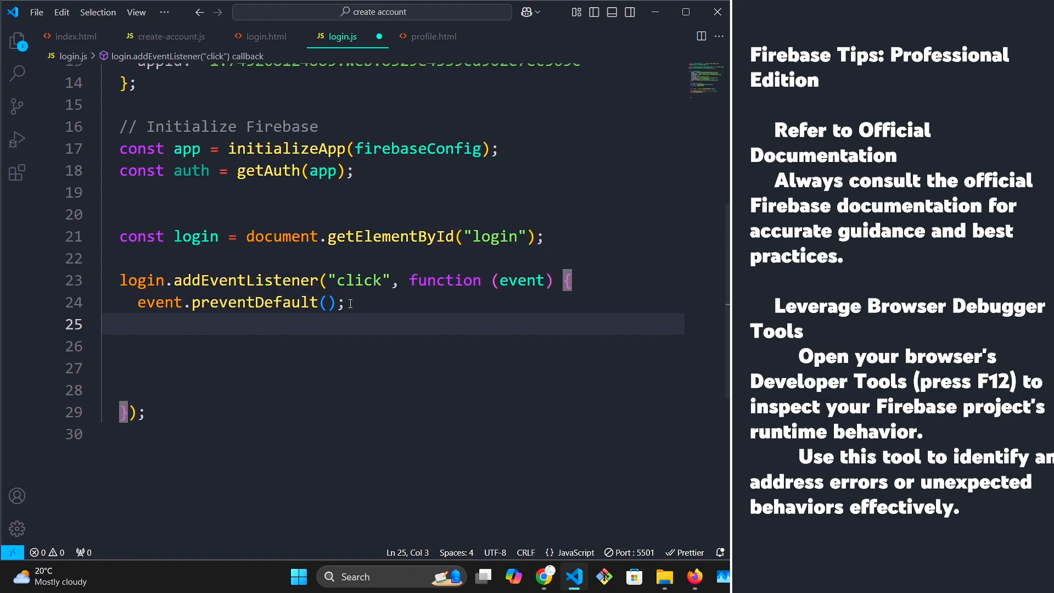
pyautogui.write('// Input fields for login')
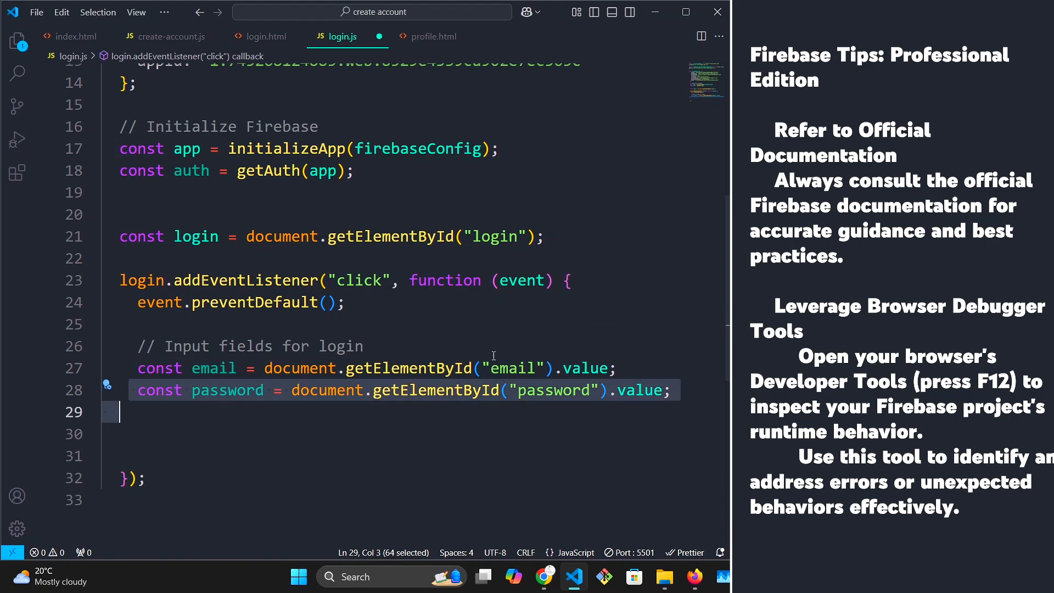
pyautogui.click(511, 368)
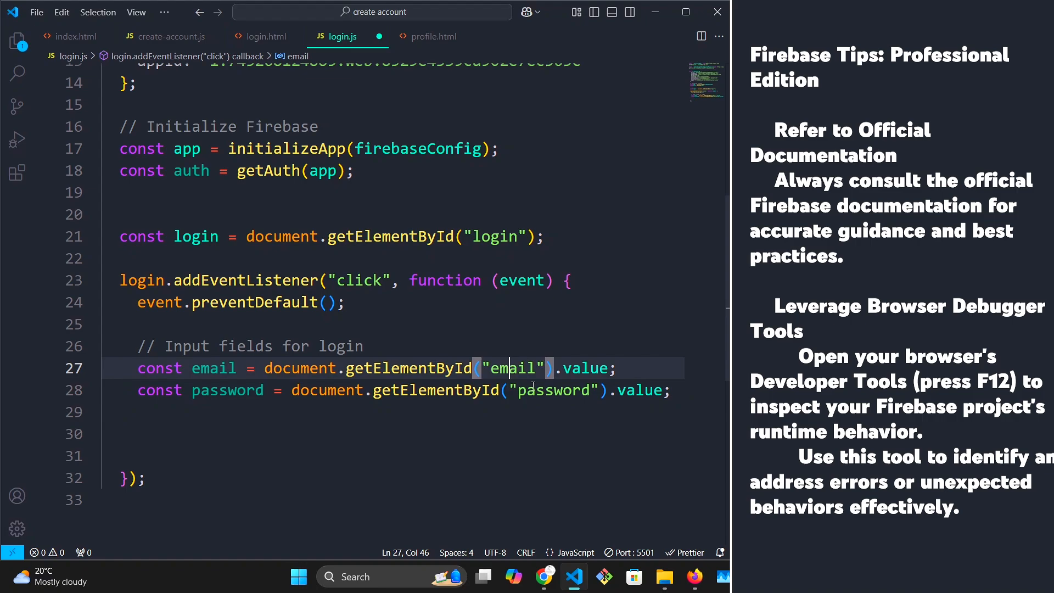
pyautogui.click(265, 36)
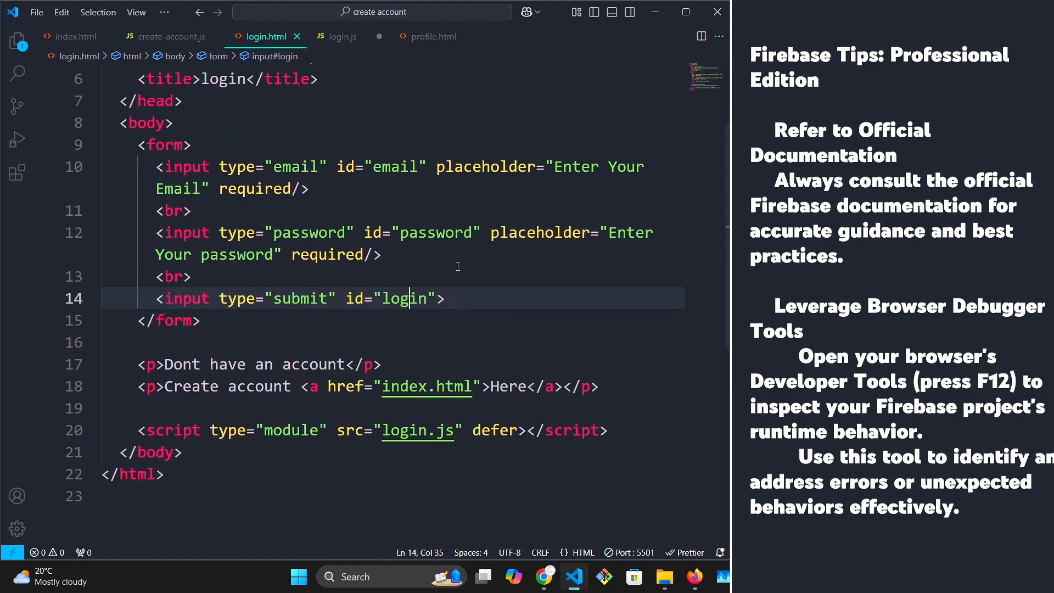
pyautogui.click(338, 36)
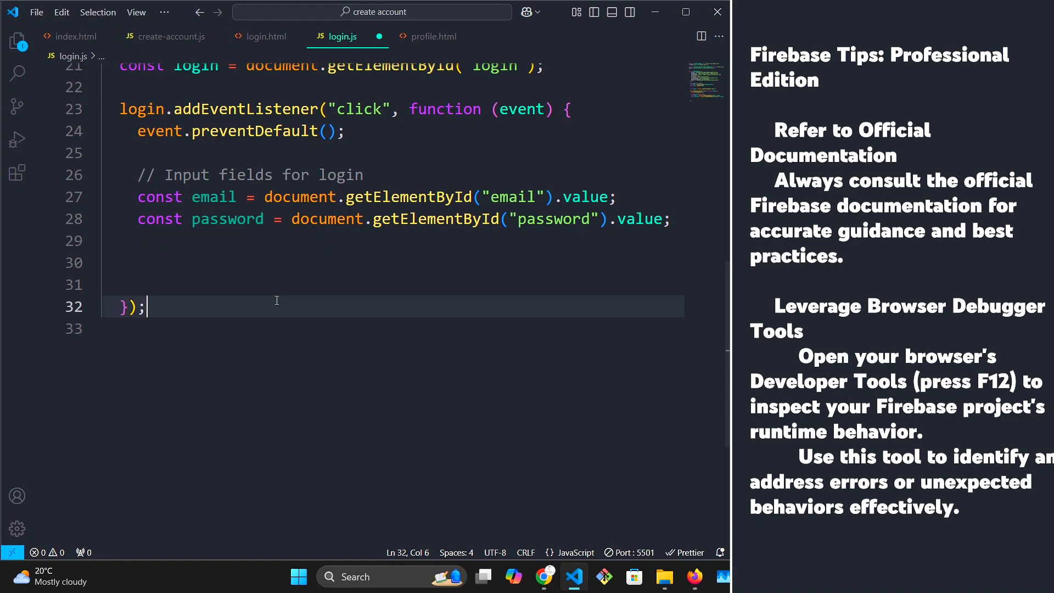
# - Save the signed-in user's uid and email to localStorage under 'user'
pyautogui.scroll(3)
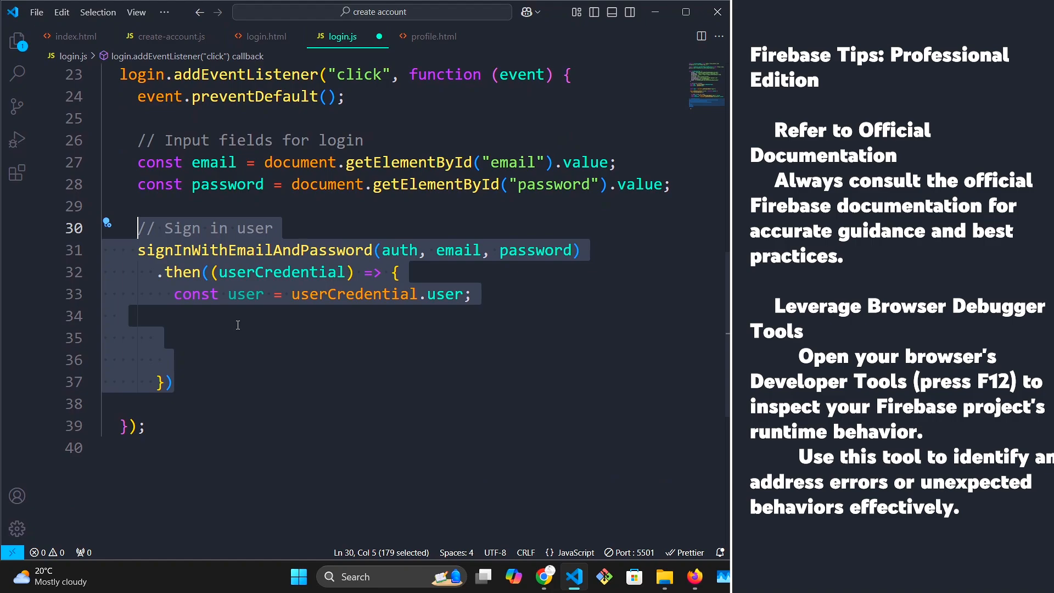
pyautogui.moveTo(227, 354)
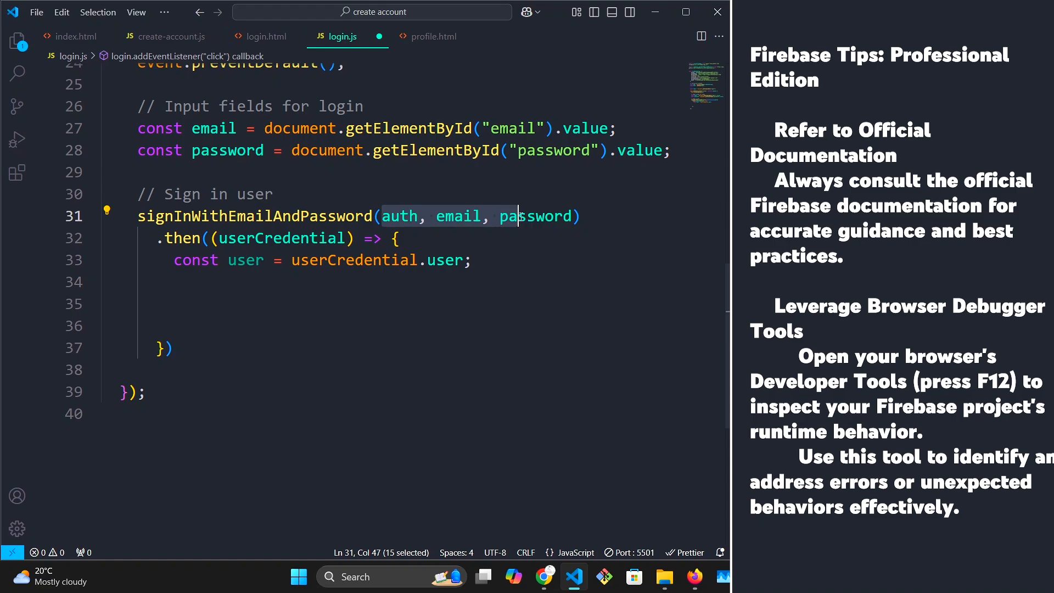
pyautogui.scroll(3)
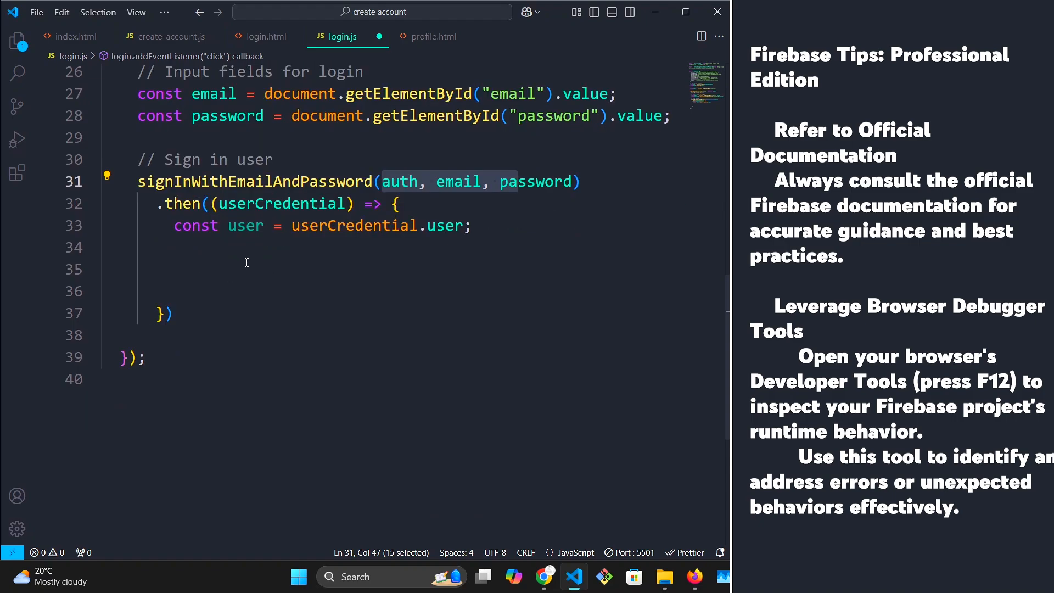
pyautogui.write('// Optional: Store user info in session/local storage')
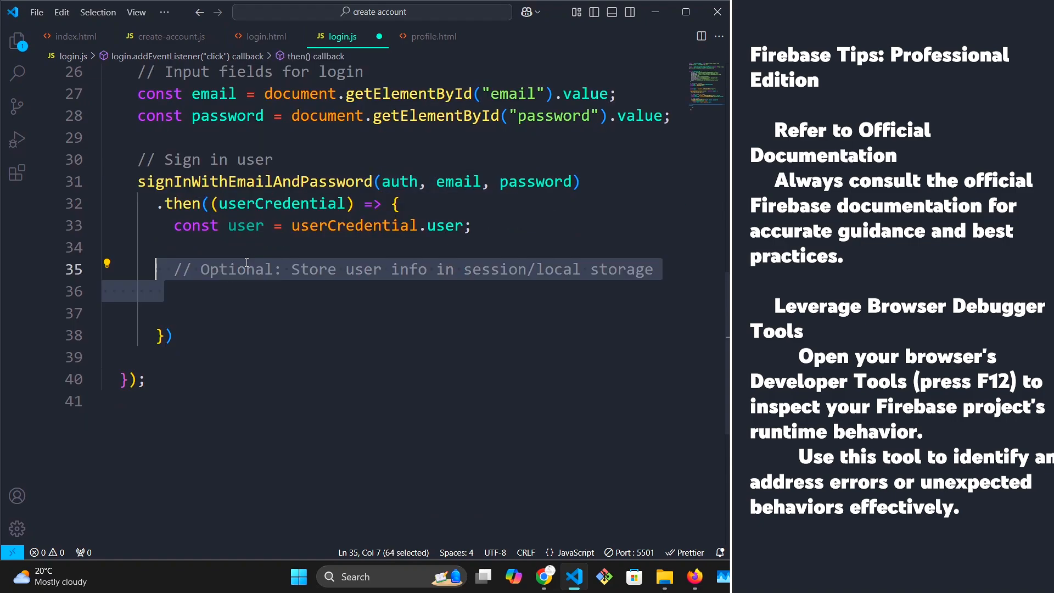
pyautogui.write('localStorage.setItem("user", JSON.stringify({ uid: user.uid, email: user.email }));')
pyautogui.write('window.location.href = "profile.html";')
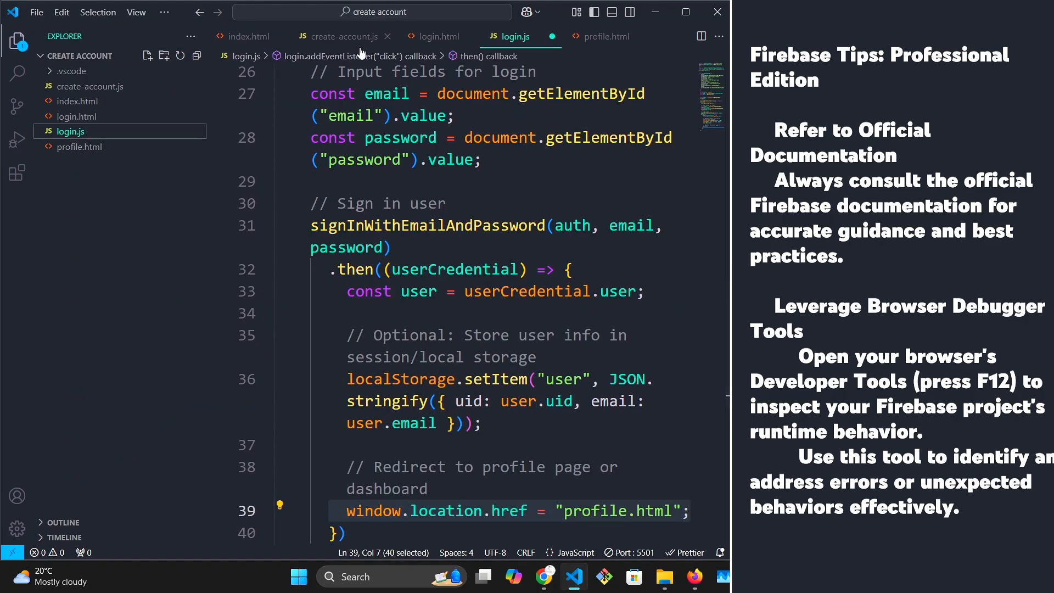
# - Check profile.html, the redirect target, then finish editing login.js
pyautogui.click(603, 36)
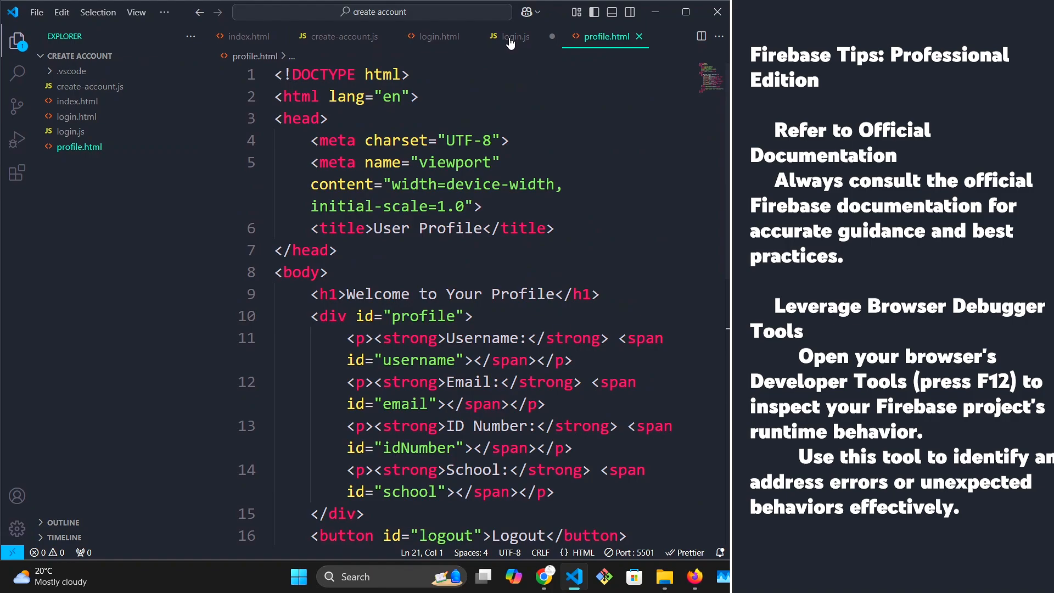
pyautogui.click(515, 36)
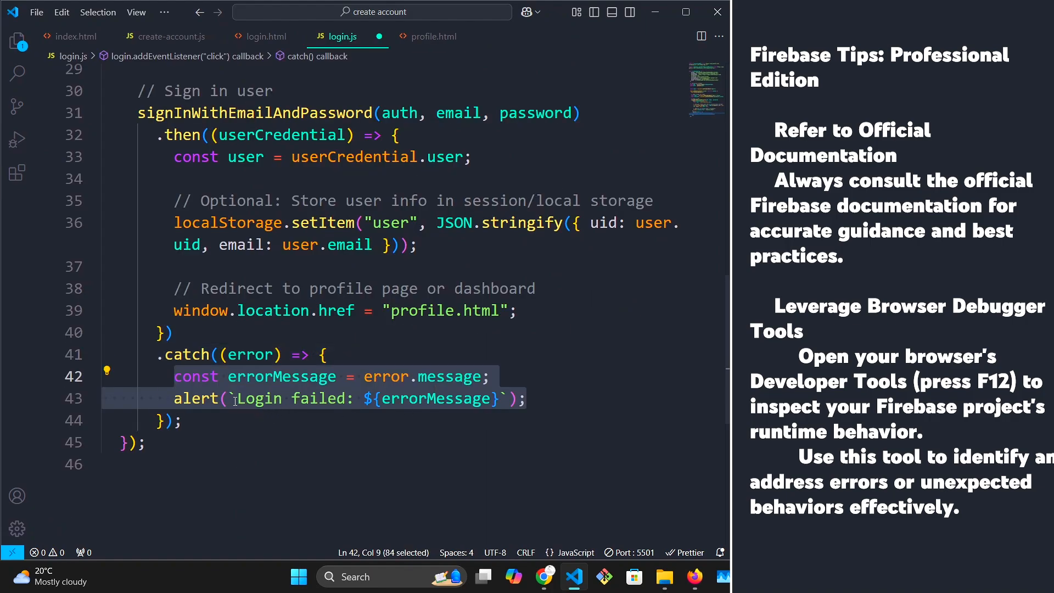
pyautogui.moveTo(243, 384)
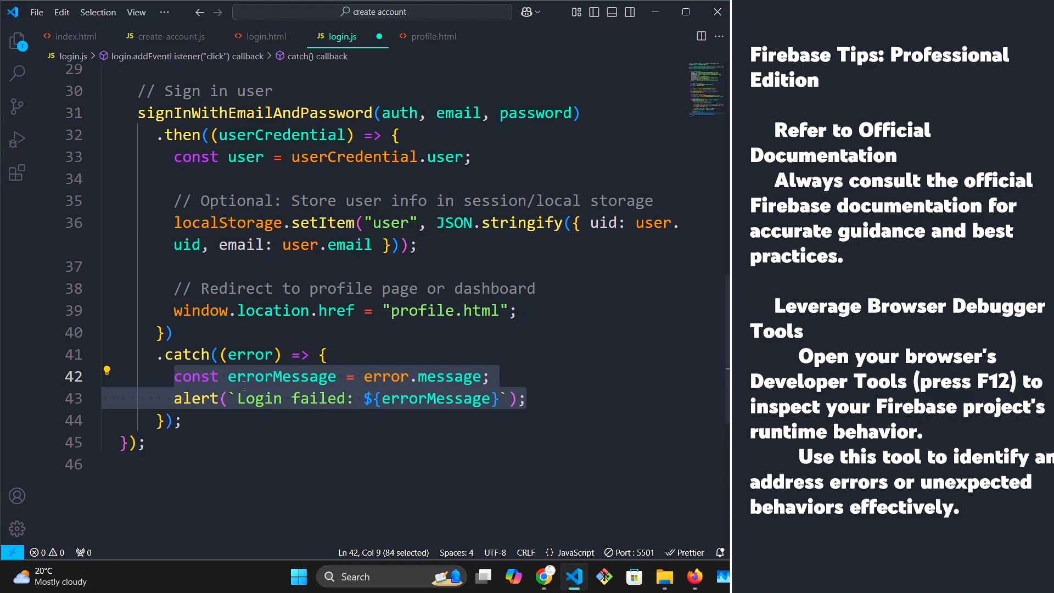
pyautogui.click(176, 398)
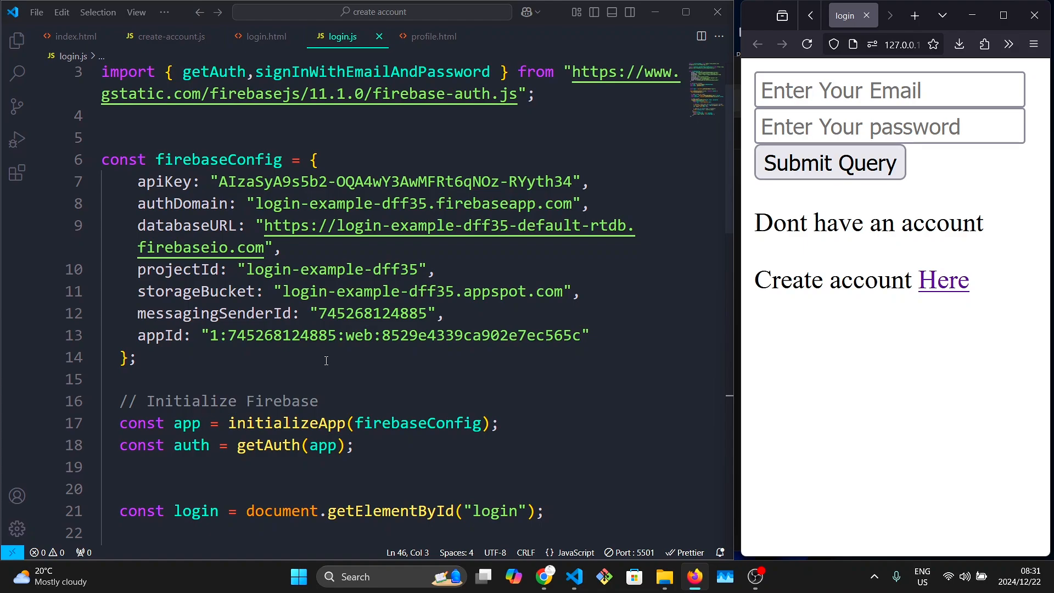
# - Check the login page's link to the create account page and come back
pyautogui.scroll(-3)
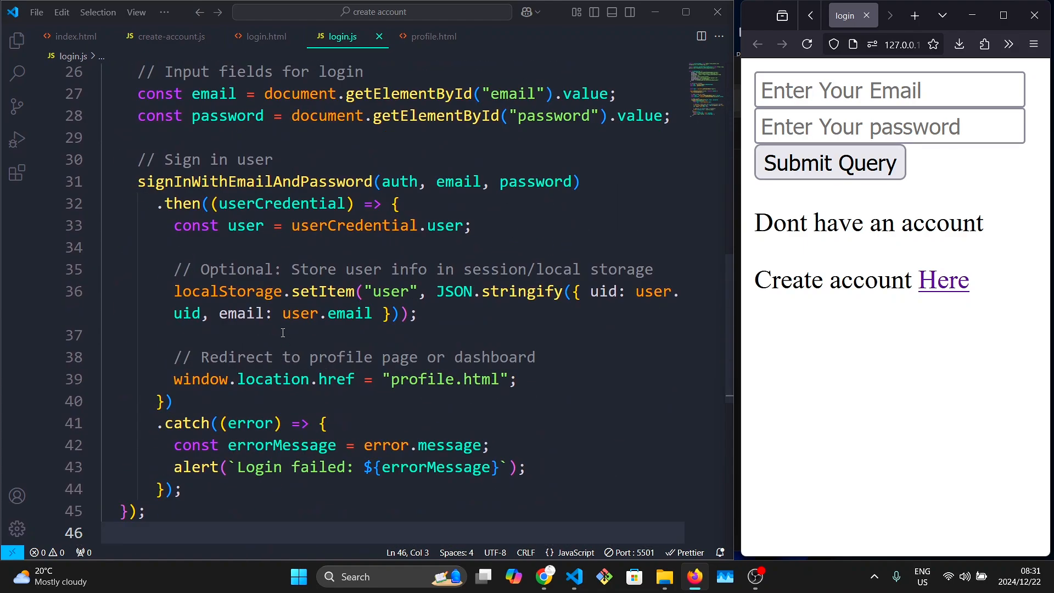
pyautogui.scroll(3)
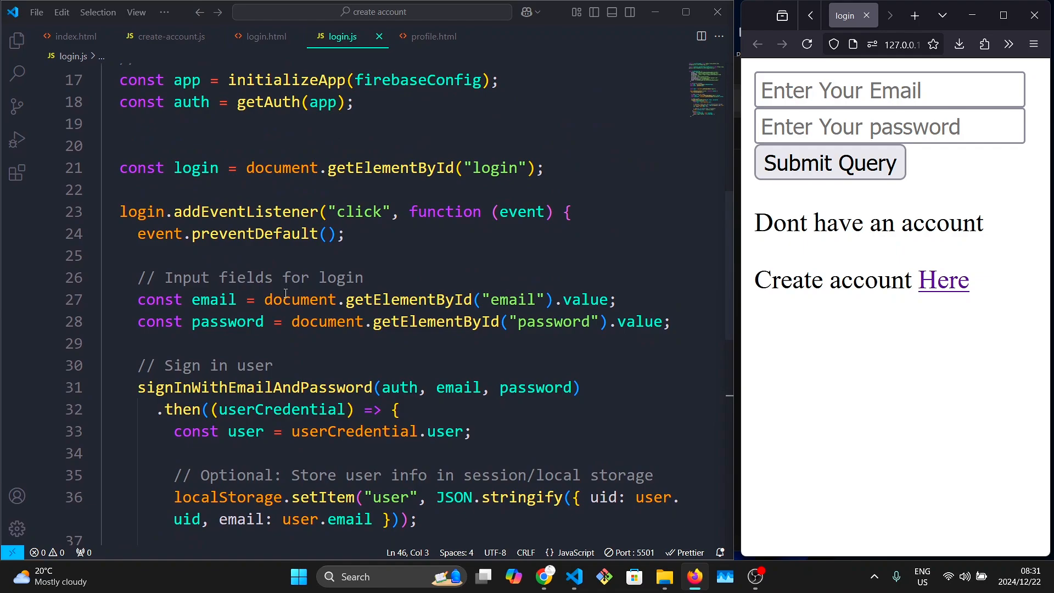
pyautogui.click(942, 279)
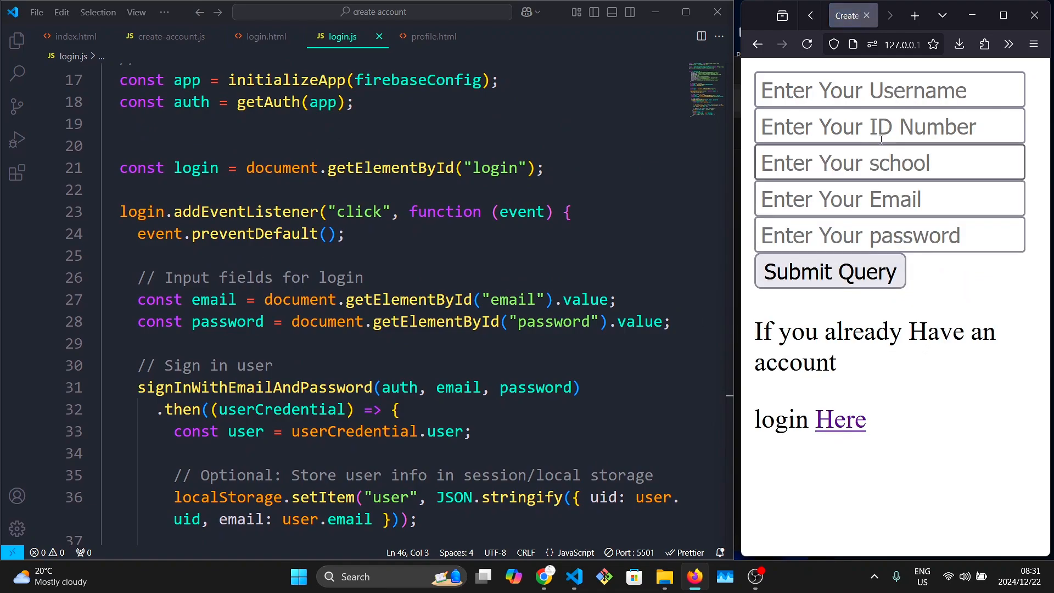
pyautogui.click(888, 90)
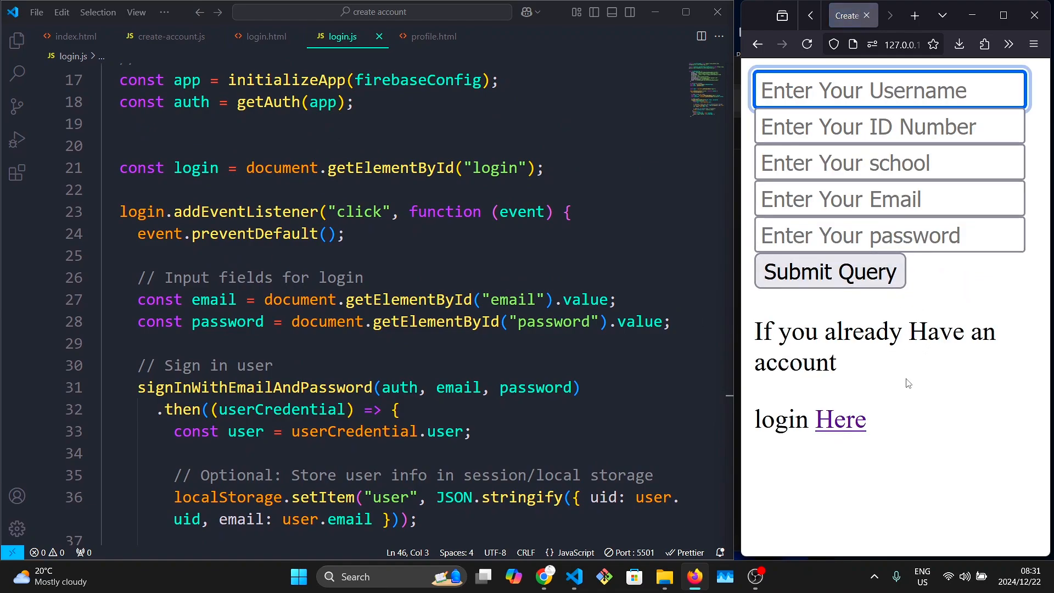
# - Submit an unregistered email and password, dismiss the auth/user-not-found alert, then recheck the account link
pyautogui.click(857, 419)
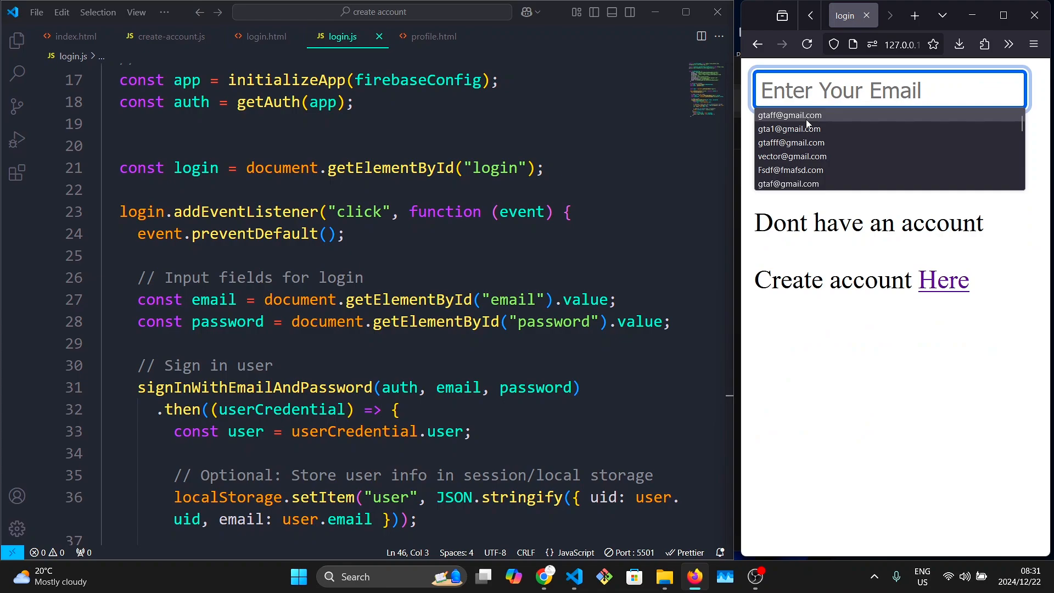
pyautogui.click(789, 128)
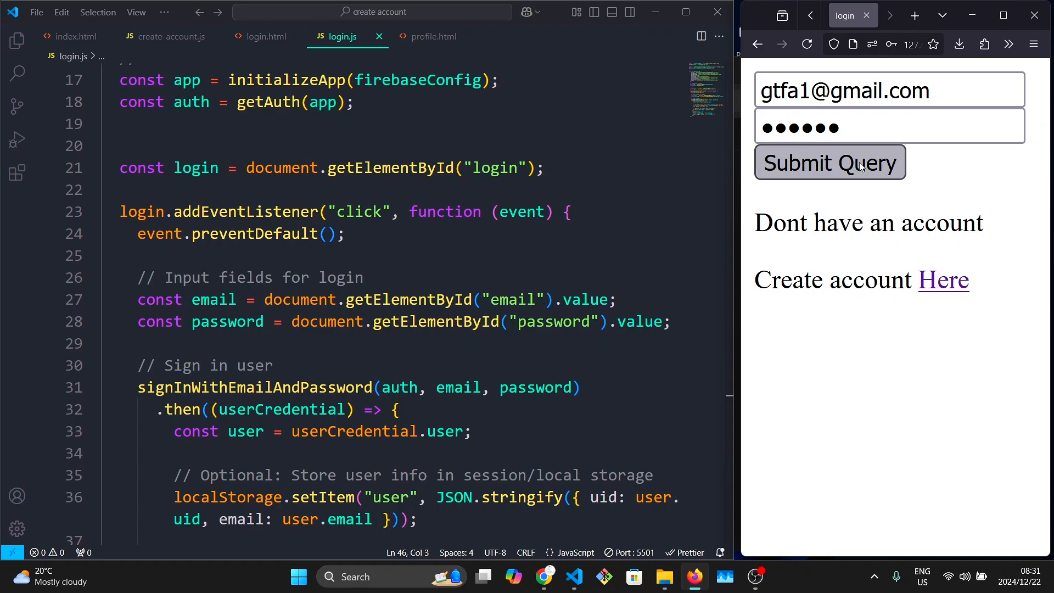
pyautogui.click(829, 162)
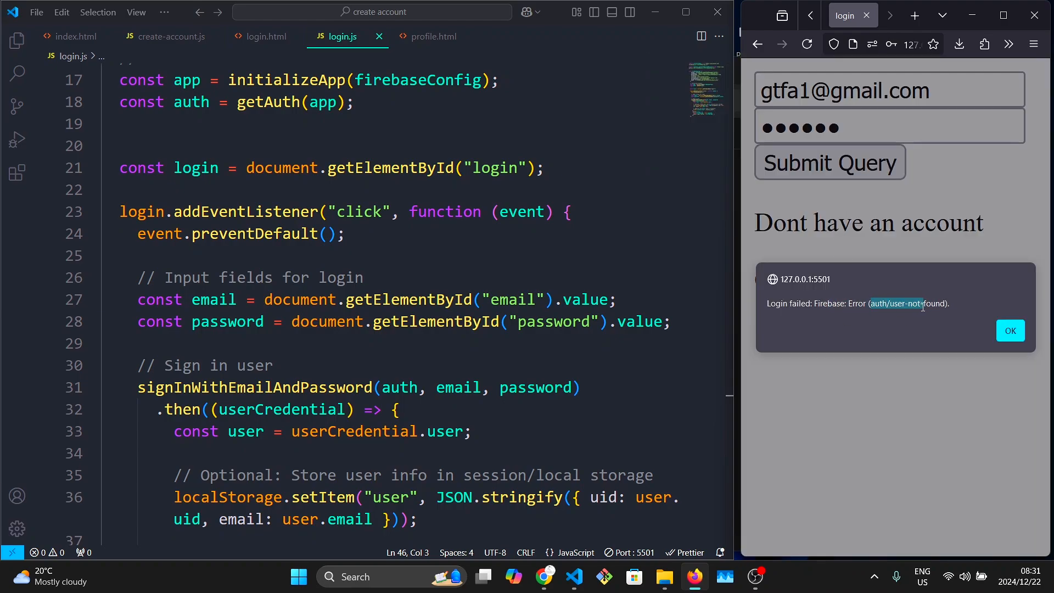
pyautogui.click(1009, 330)
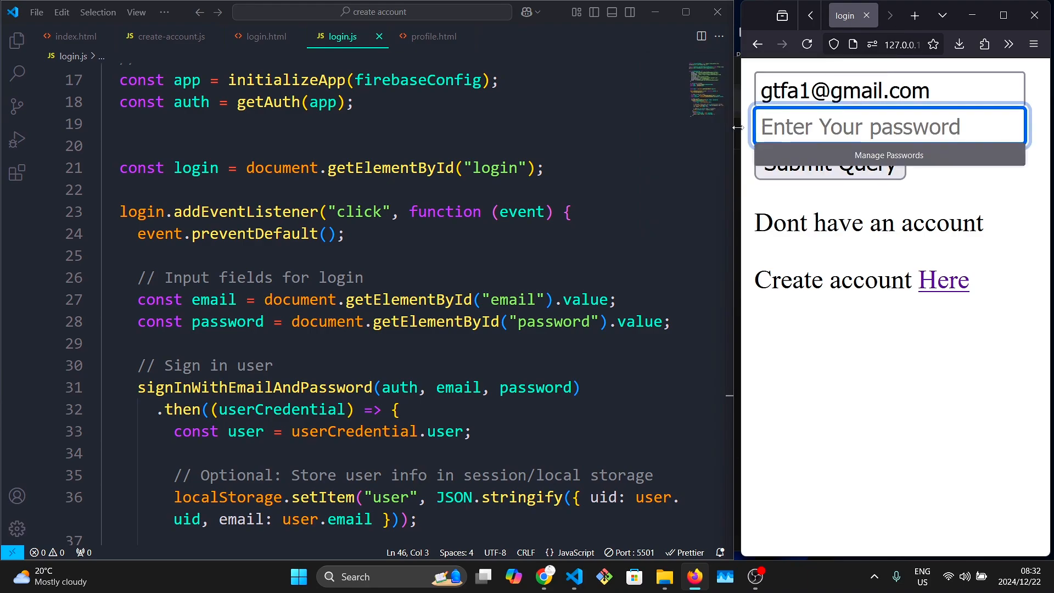
pyautogui.click(942, 280)
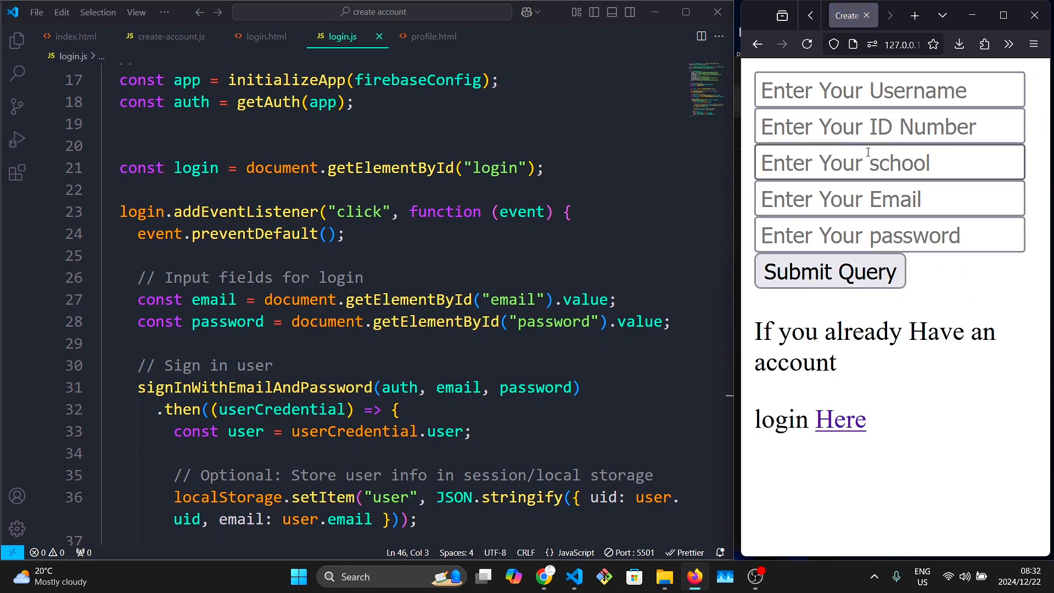
pyautogui.click(840, 419)
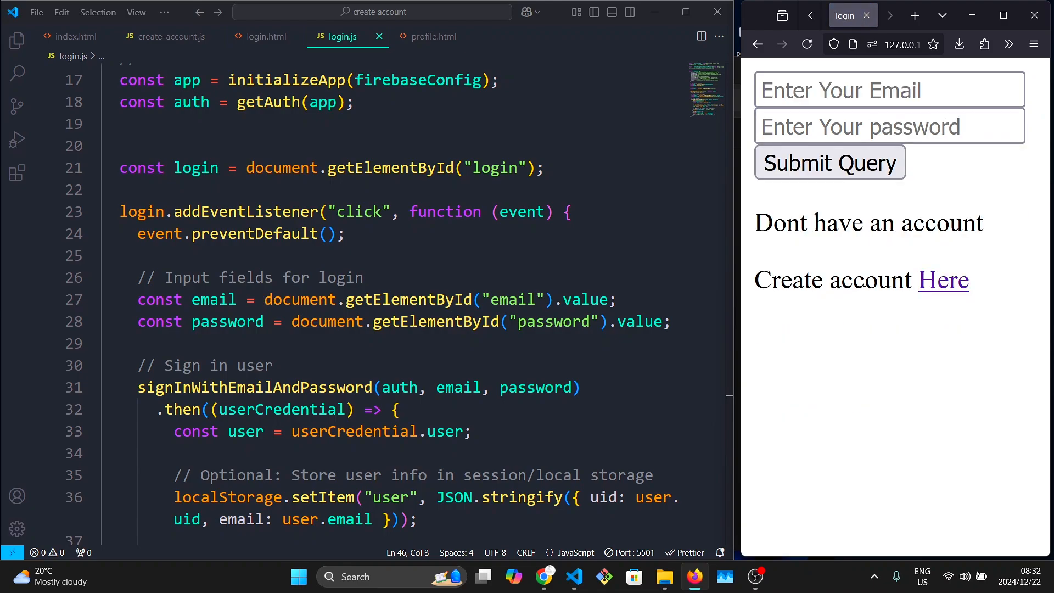
pyautogui.moveTo(837, 266)
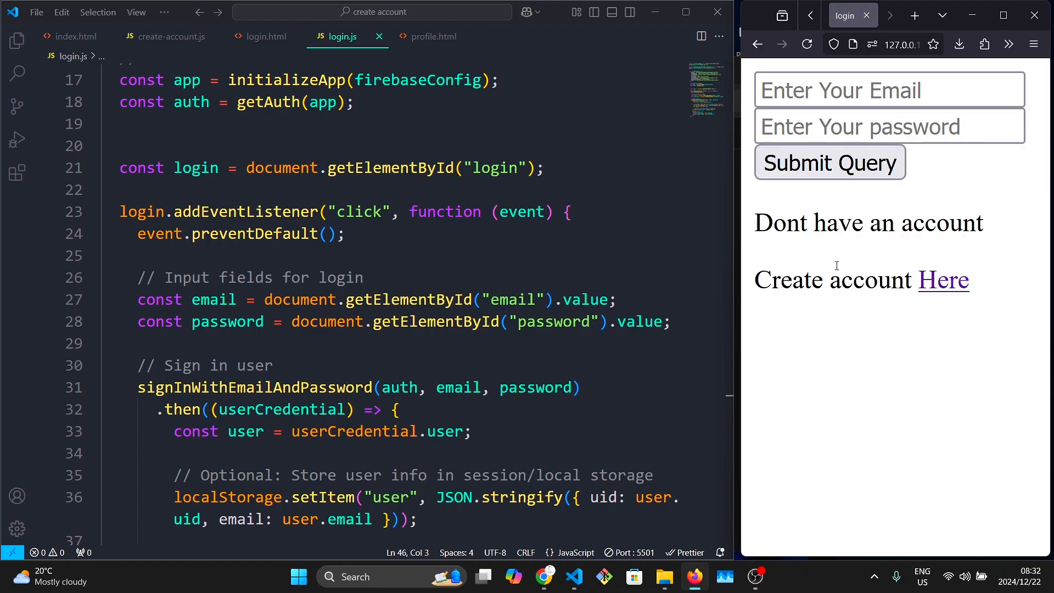